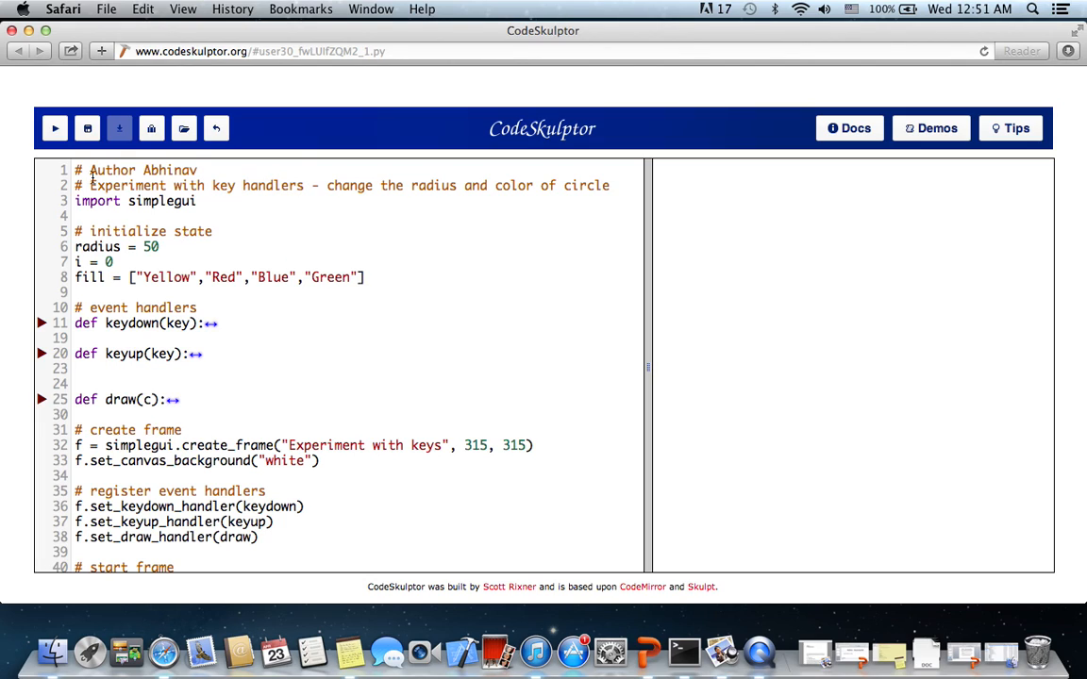
Run the circle program and move its output window further right.
{"action": "left_click", "coordinate": [53, 128]}
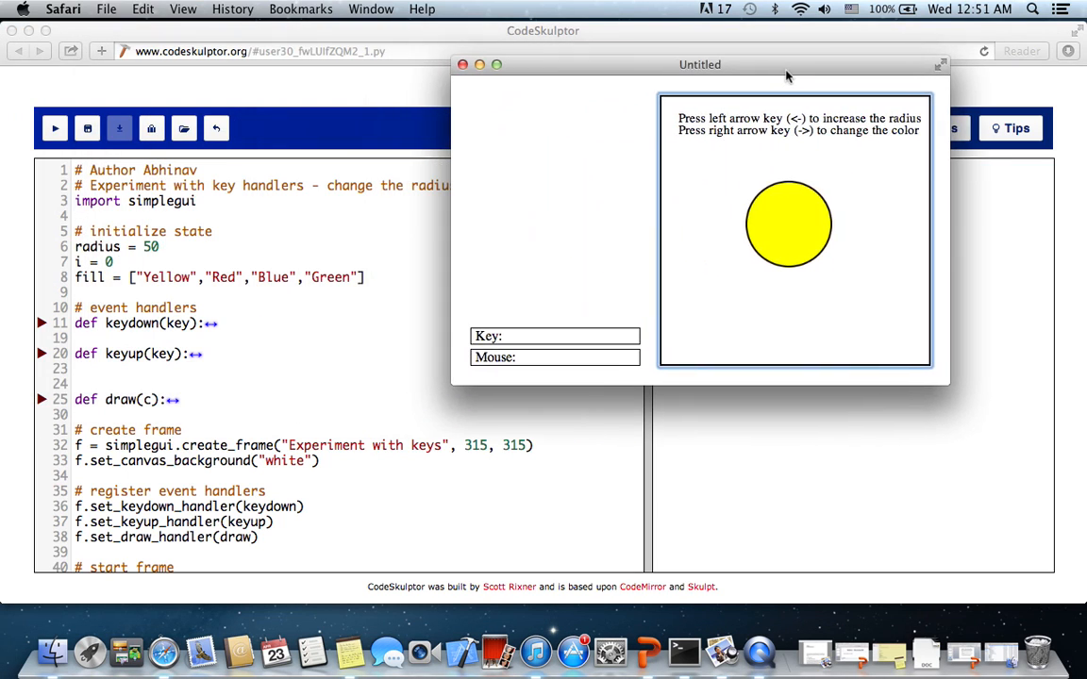
{"action": "left_click_drag", "start_coordinate": [700, 64], "coordinate": [804, 76]}
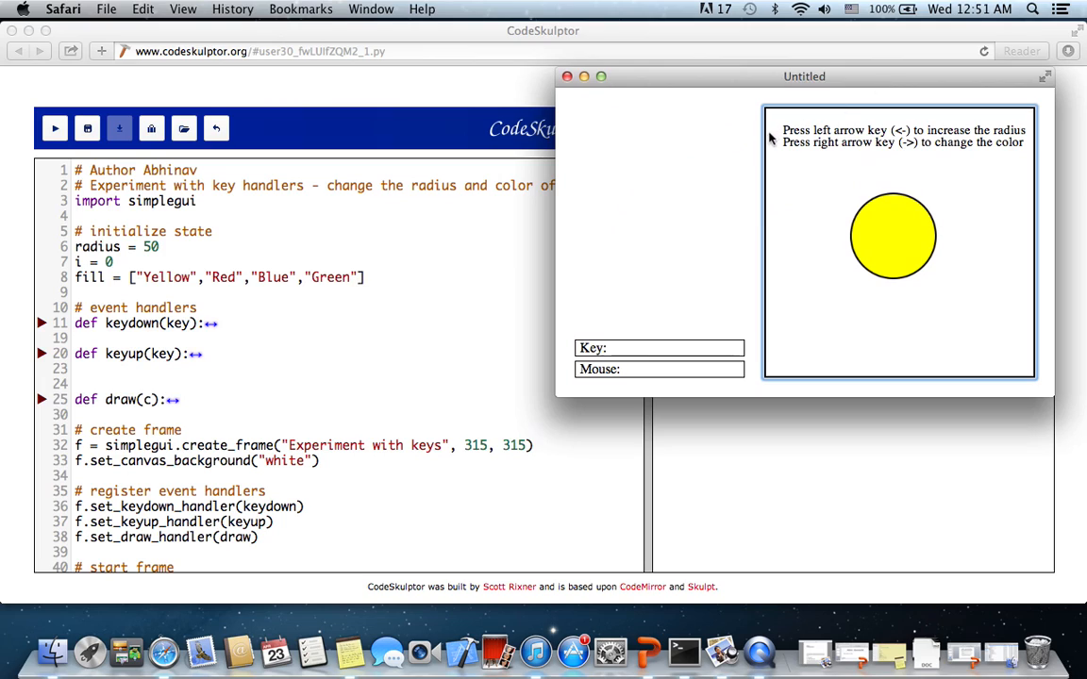
{"action": "mouse_move", "coordinate": [804, 300]}
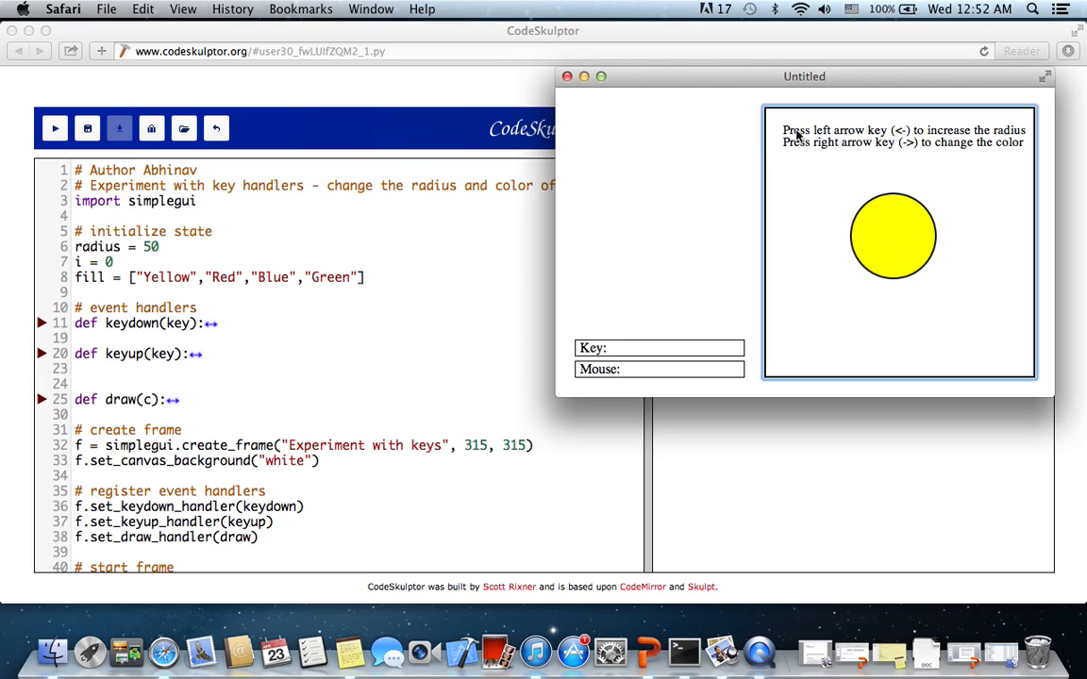
{"action": "mouse_move", "coordinate": [791, 146]}
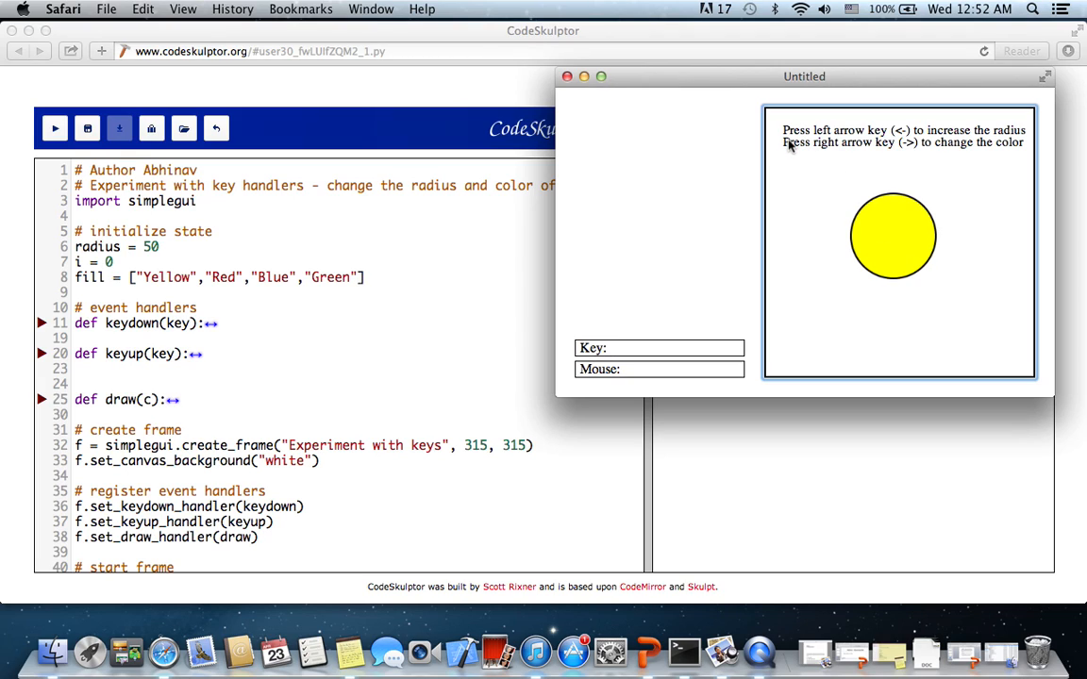
{"action": "mouse_move", "coordinate": [823, 234]}
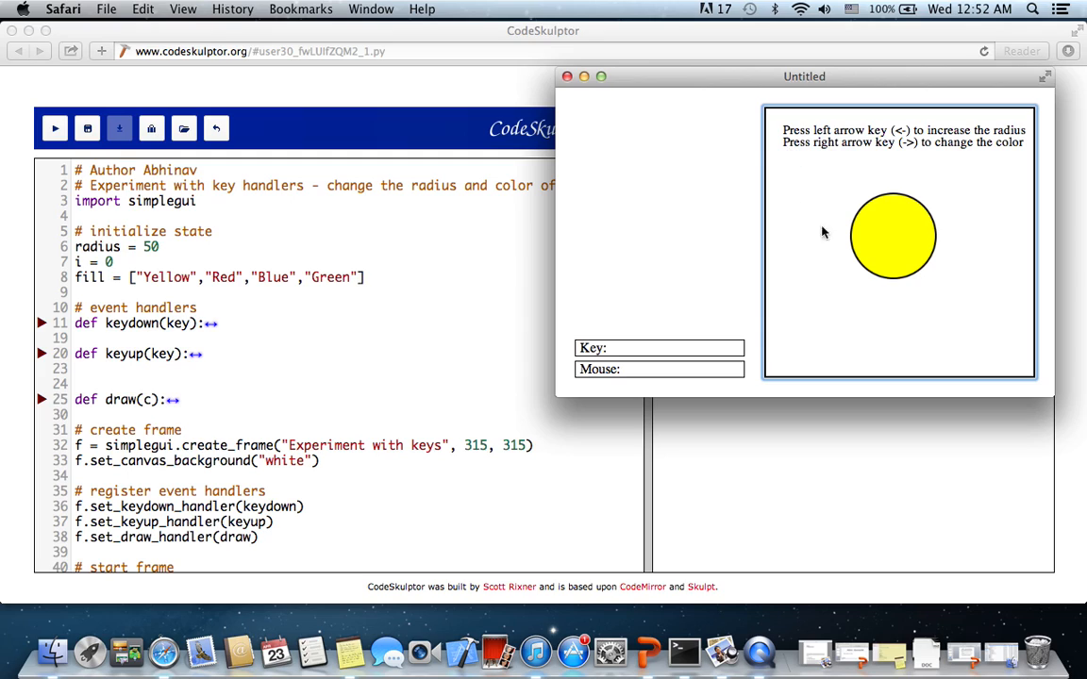
{"action": "mouse_move", "coordinate": [895, 250]}
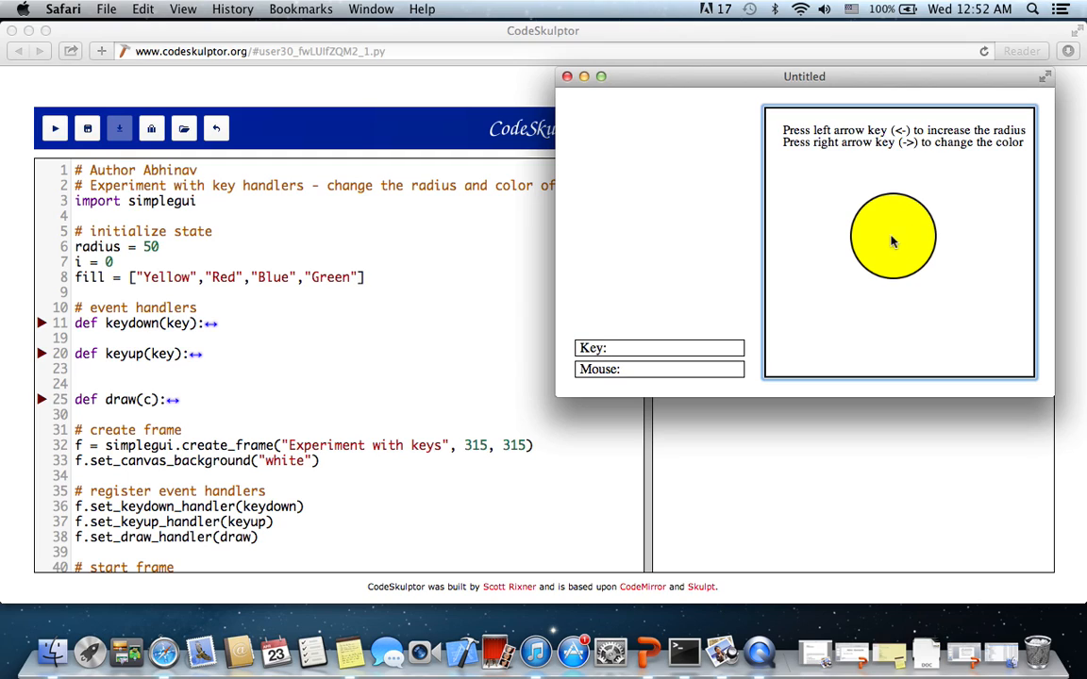
{"action": "mouse_move", "coordinate": [904, 239]}
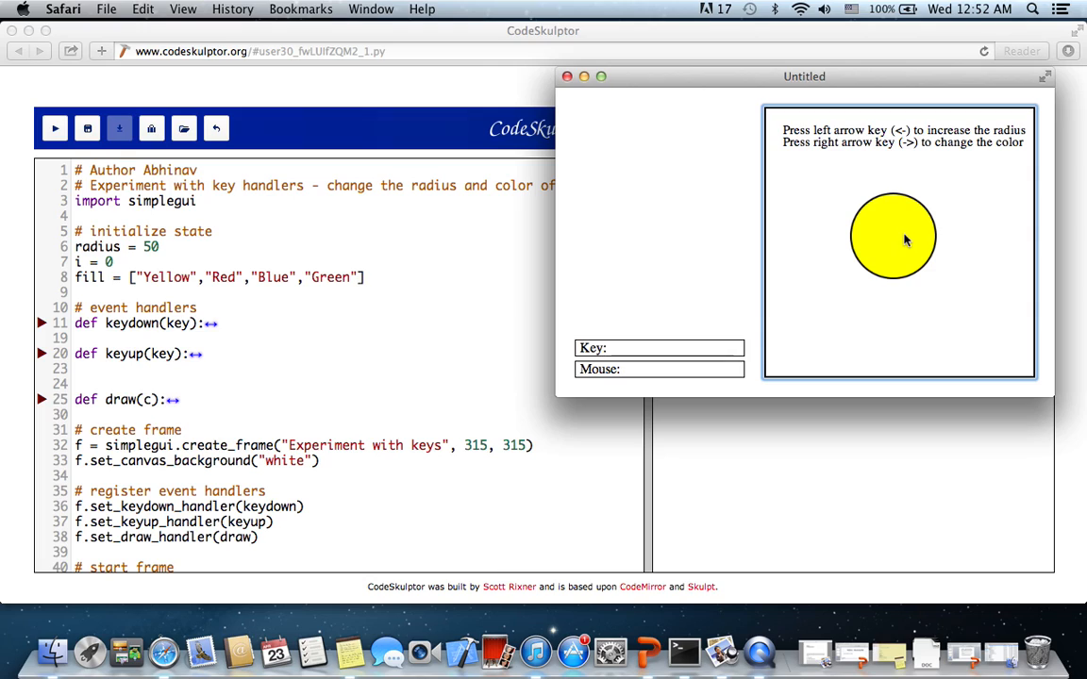
{"action": "mouse_move", "coordinate": [902, 242]}
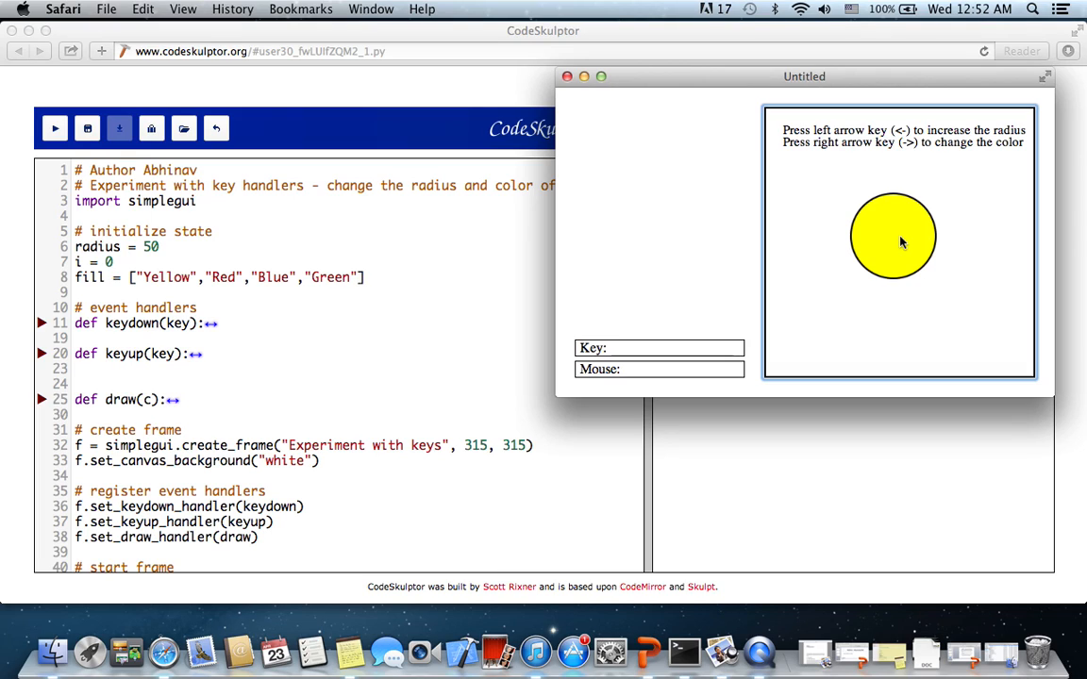
{"action": "mouse_move", "coordinate": [648, 176]}
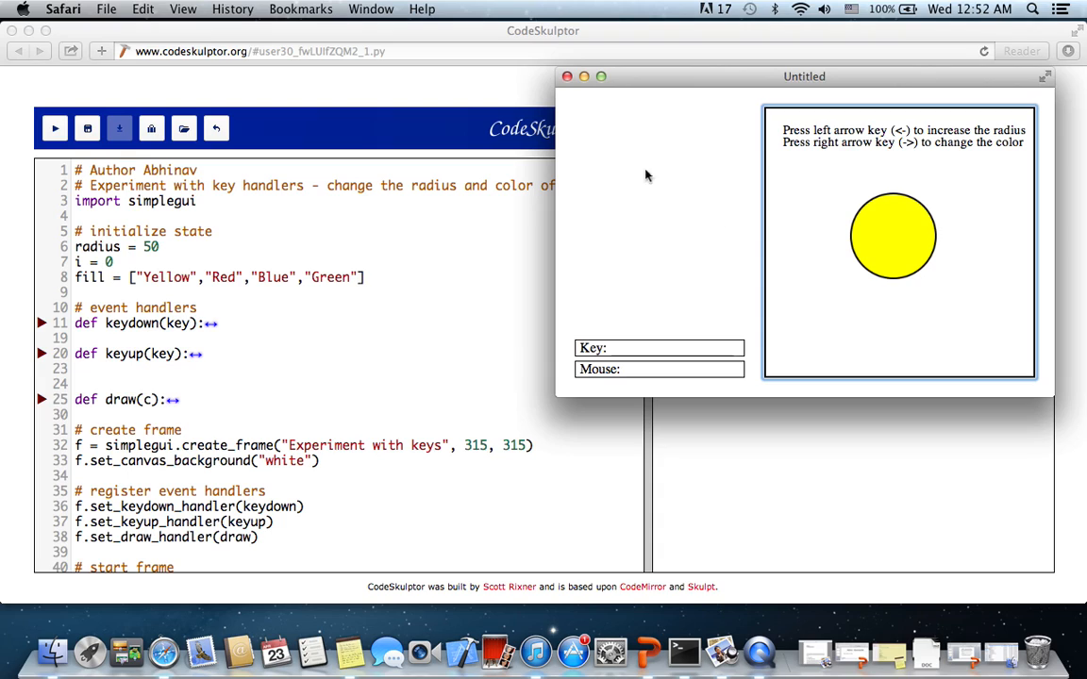
{"action": "mouse_move", "coordinate": [710, 207]}
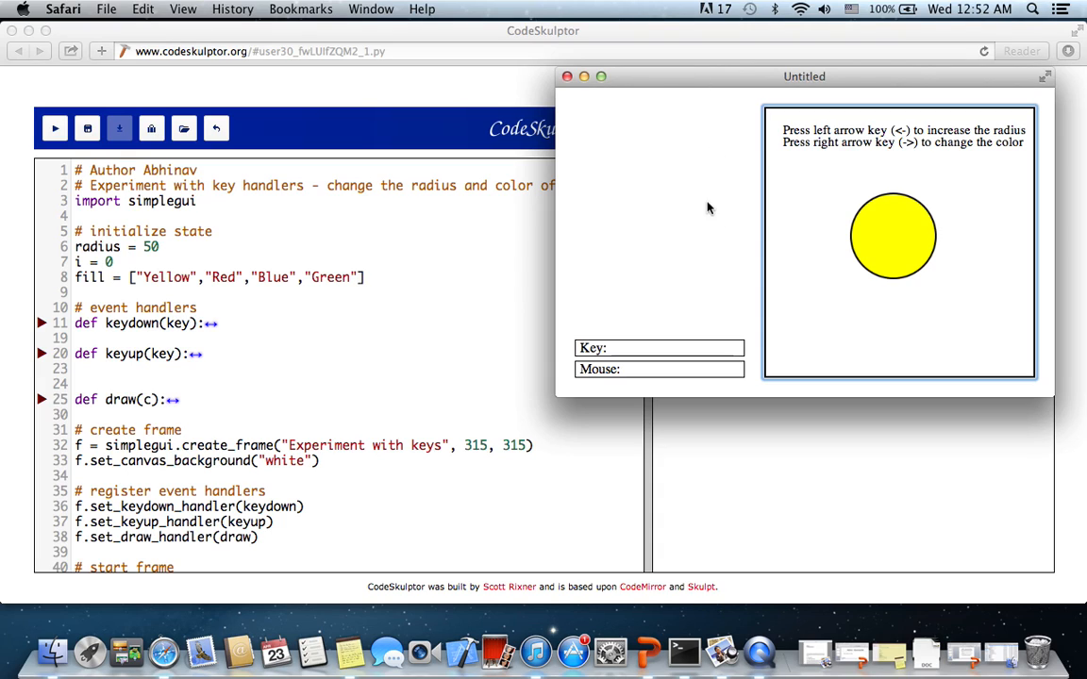
{"action": "mouse_move", "coordinate": [897, 240]}
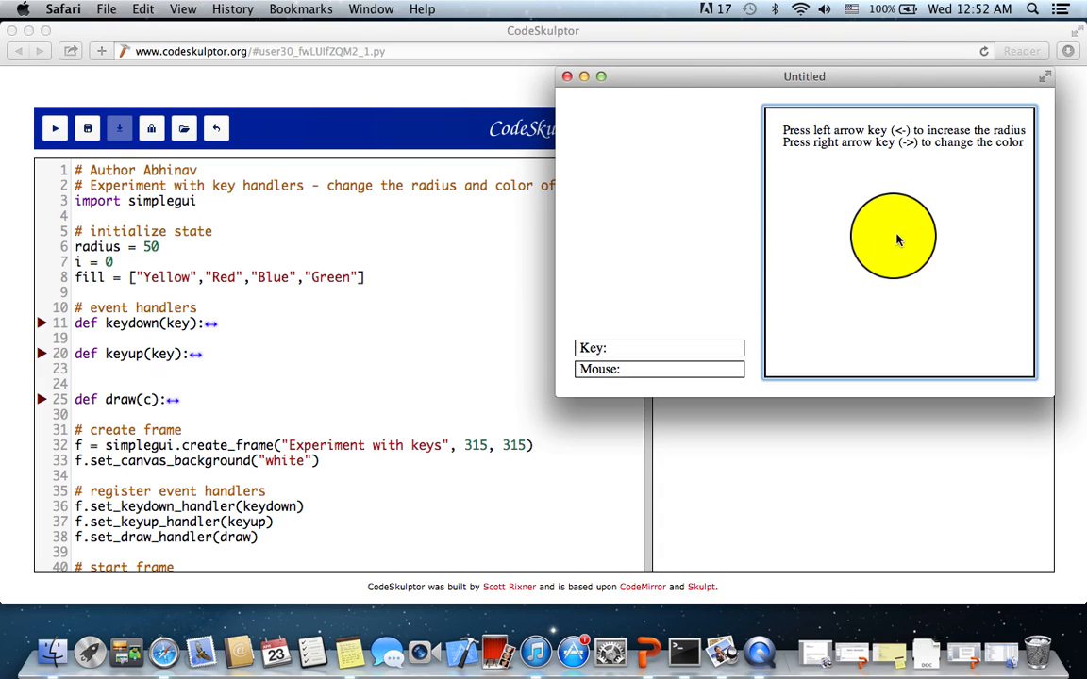
{"action": "mouse_move", "coordinate": [902, 245]}
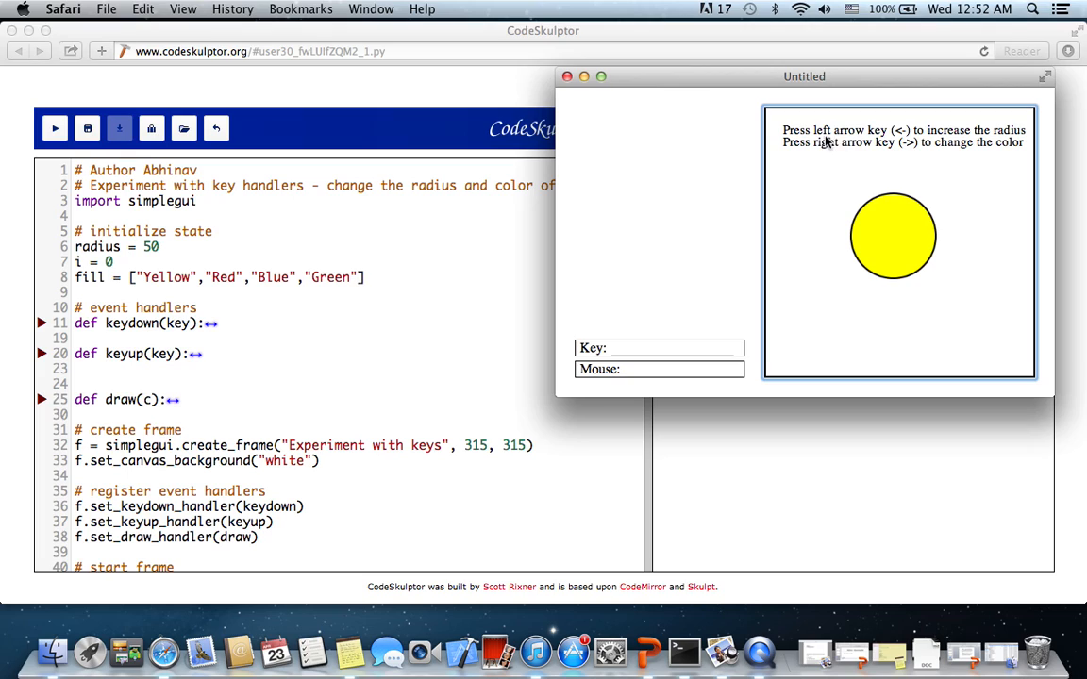
{"action": "mouse_move", "coordinate": [885, 144]}
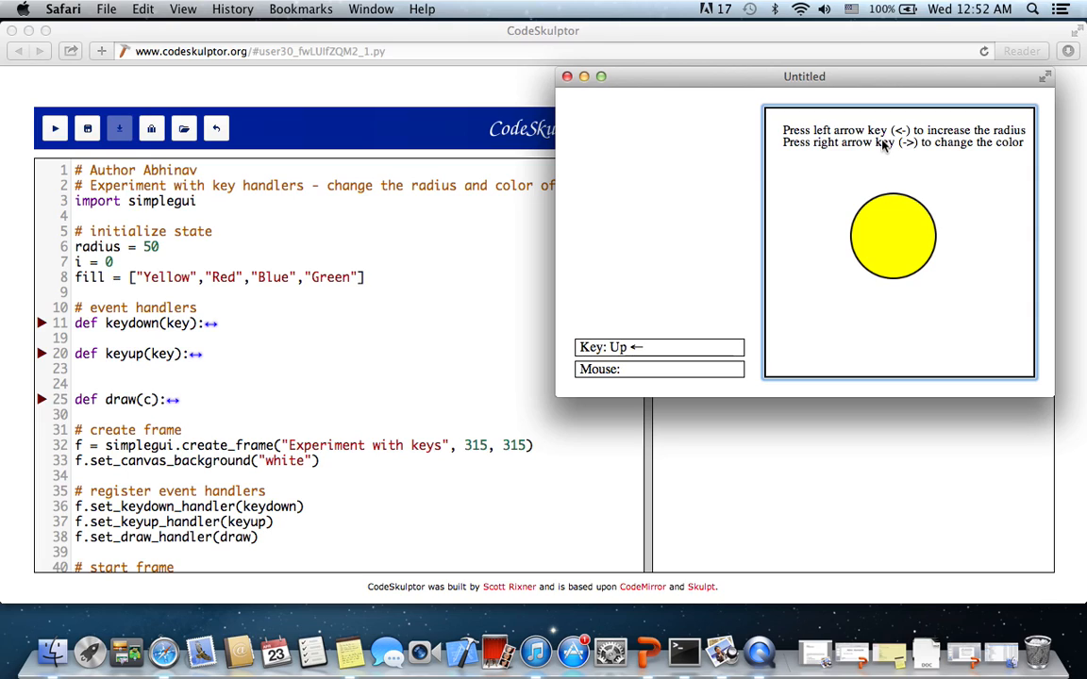
Grow the circle while the key is held, then cycle its colour through red, blue and yellow.
{"action": "key", "text": "Down"}
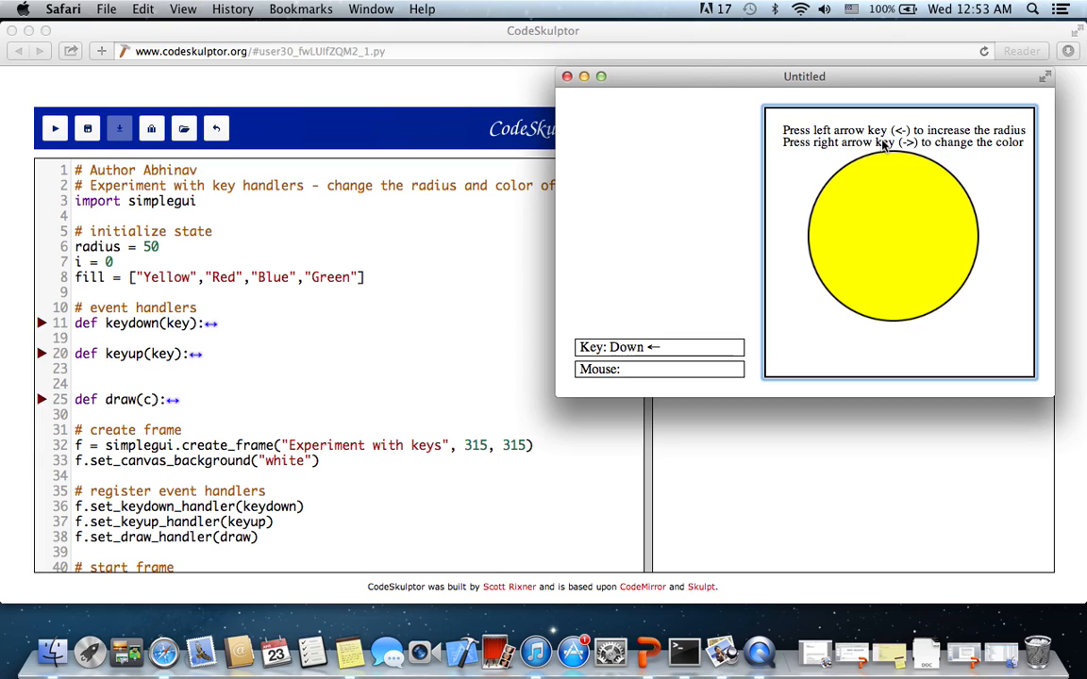
{"action": "key", "text": "Up"}
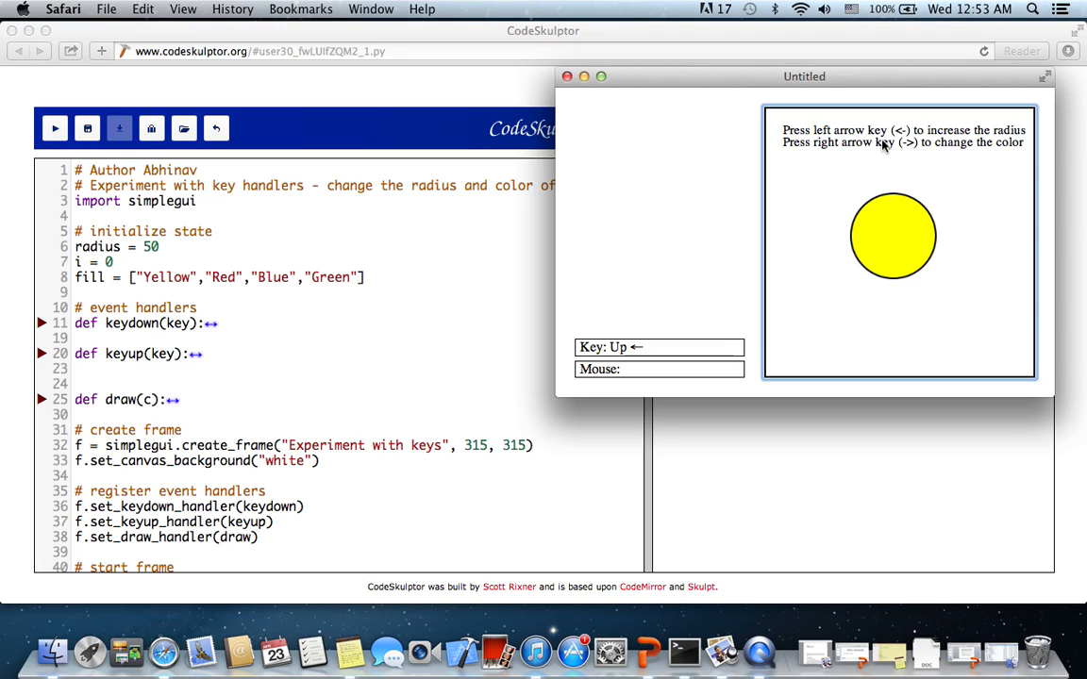
{"action": "key", "text": "Right"}
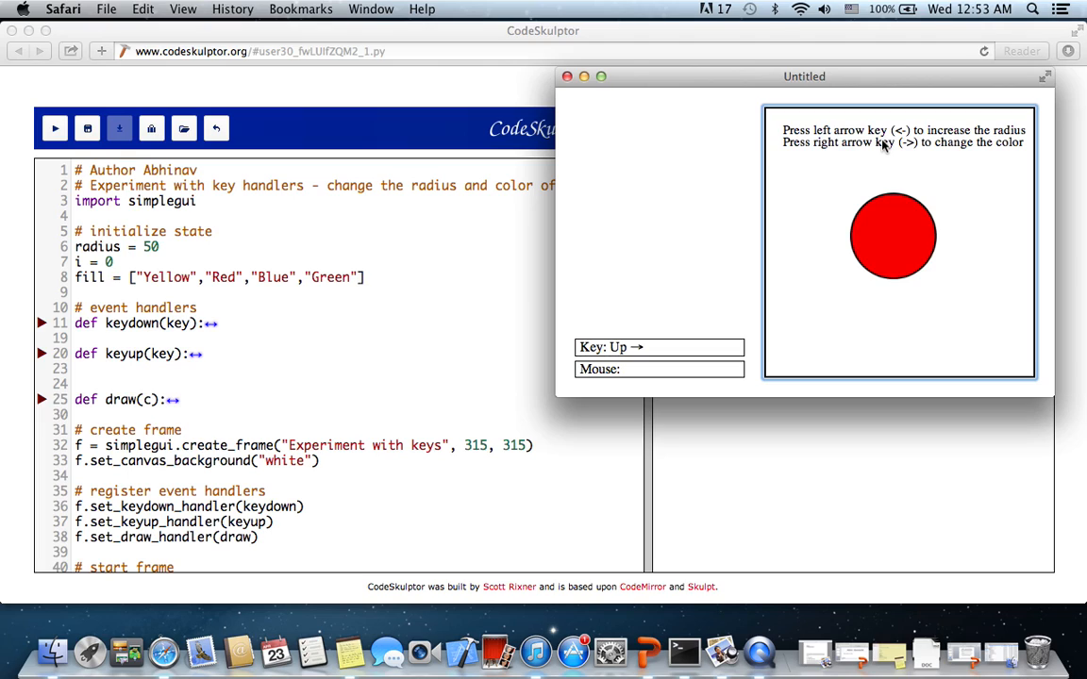
{"action": "key", "text": "Right"}
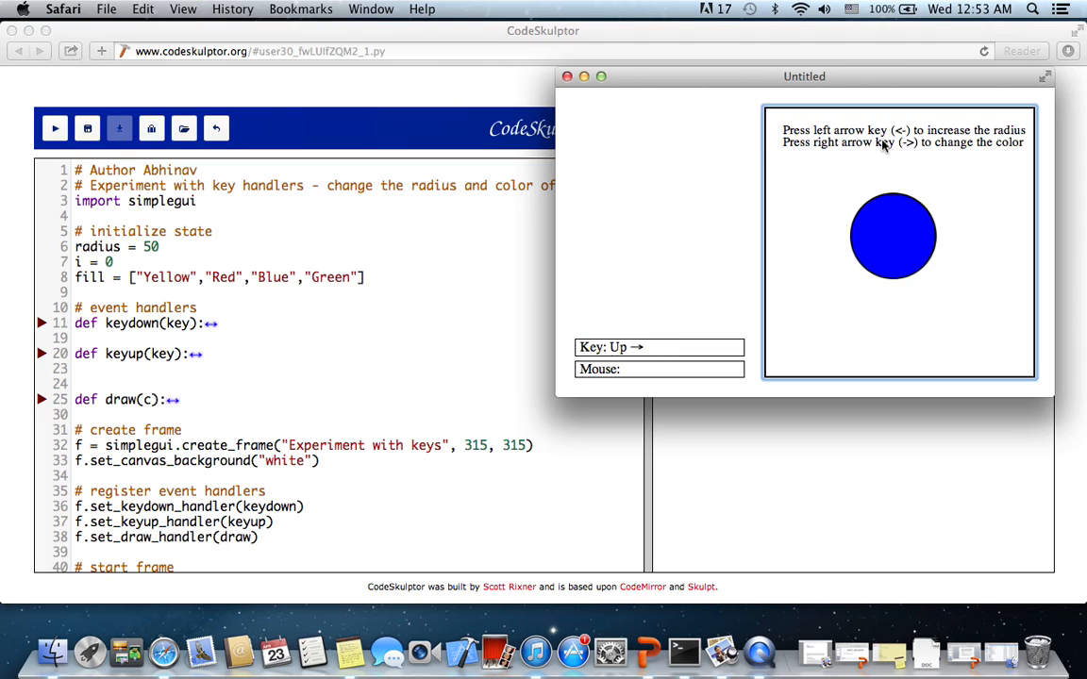
{"action": "key", "text": "right"}
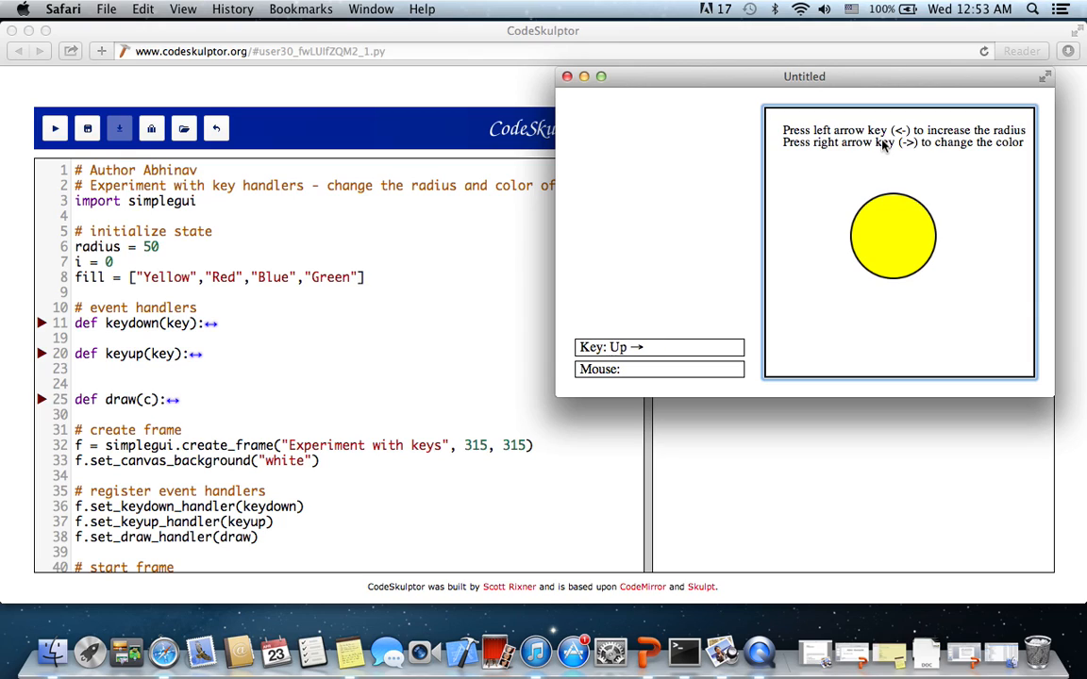
{"action": "key", "text": "right"}
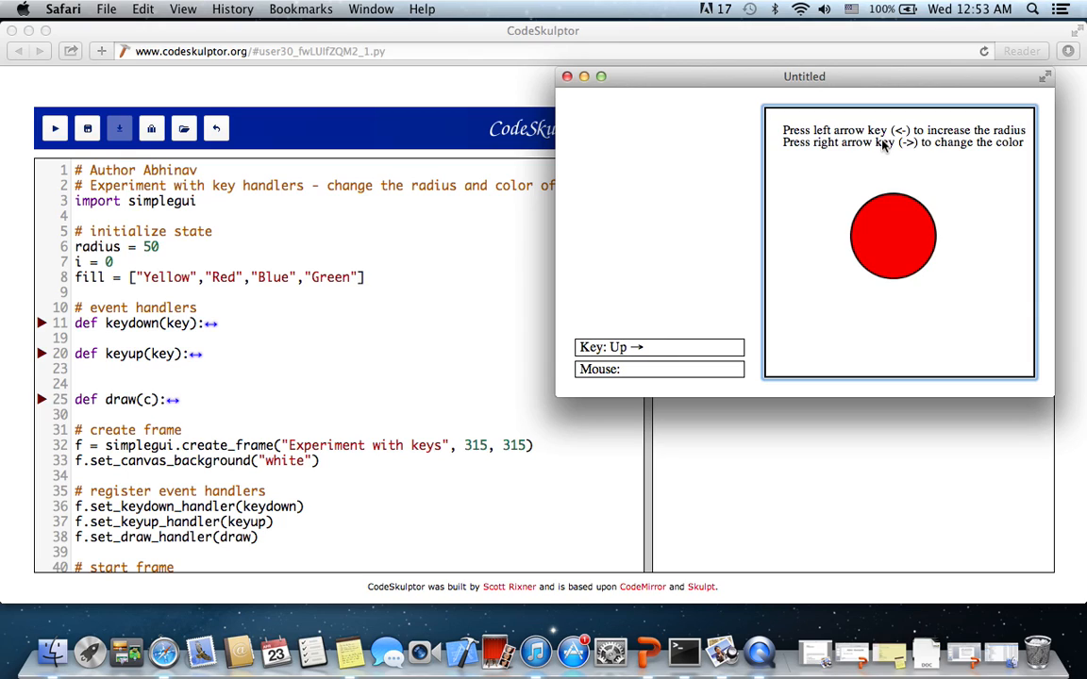
{"action": "key", "text": "right"}
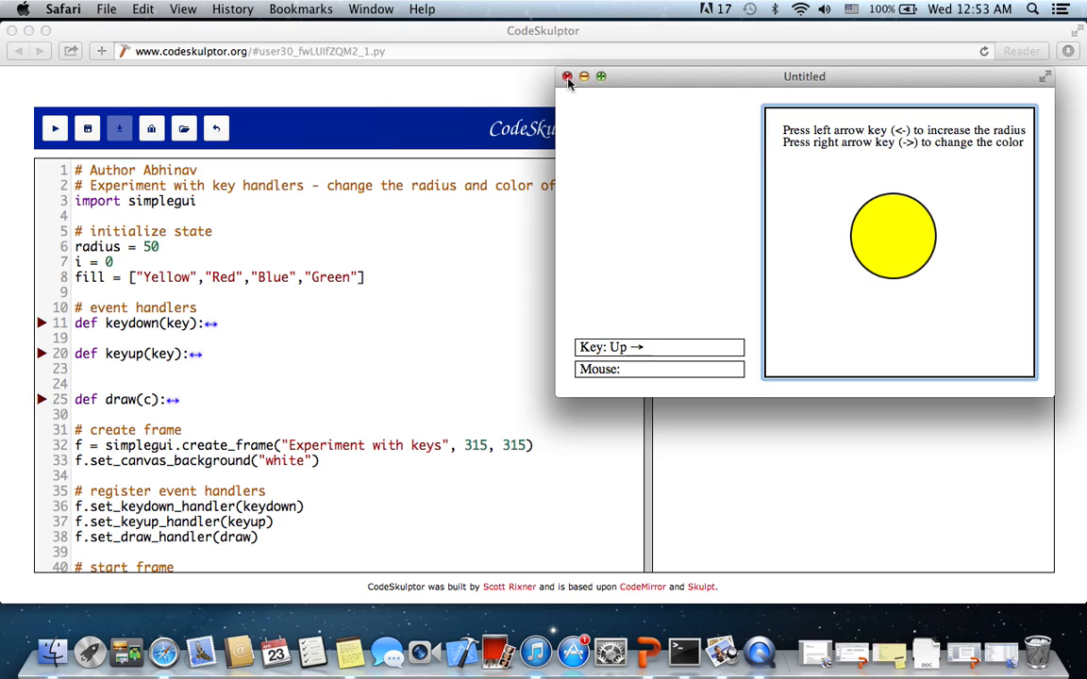
Close the demo window and highlight the draw parameter, frame-creation and canvas background lines.
{"action": "left_click", "coordinate": [567, 76]}
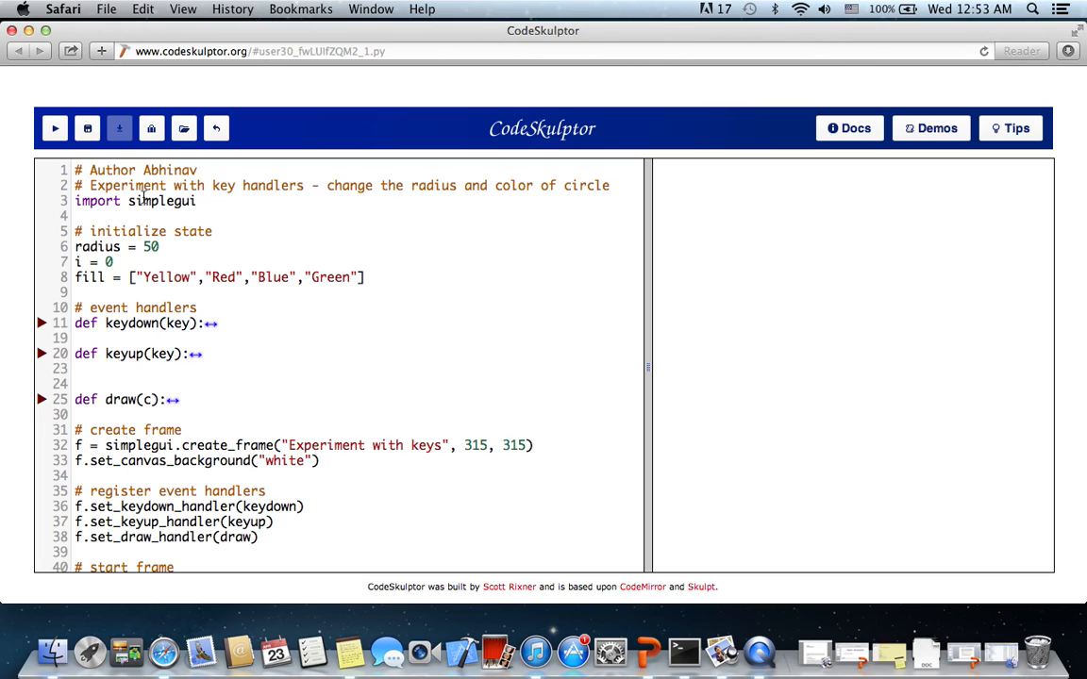
{"action": "left_click", "coordinate": [143, 399]}
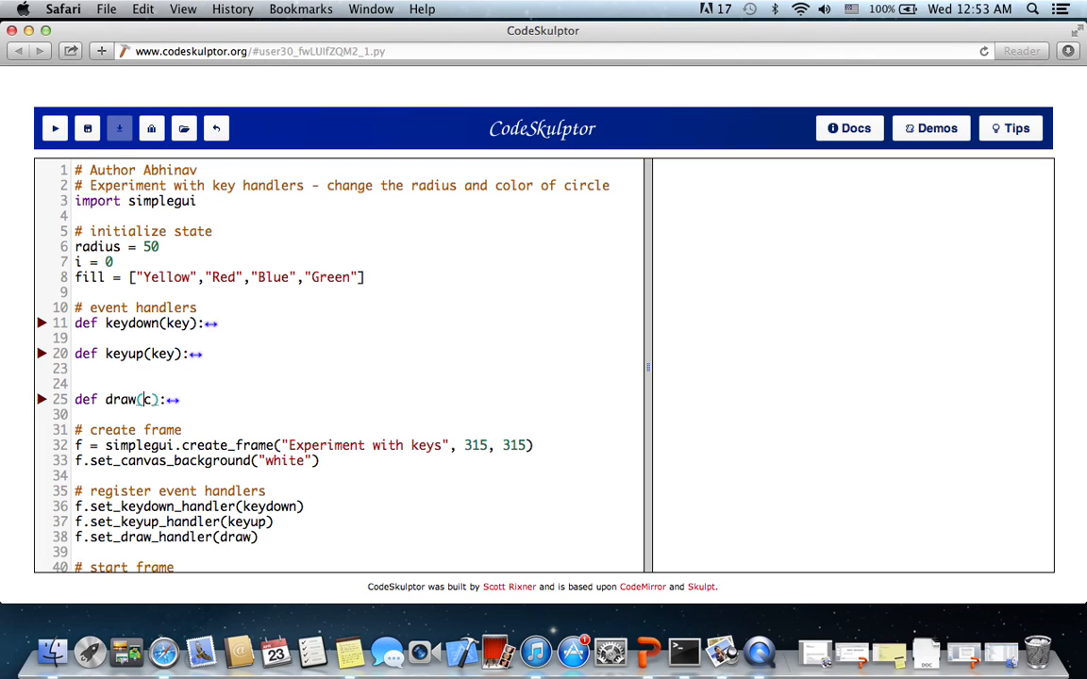
{"action": "scroll", "scroll_direction": "down", "scroll_amount": 3}
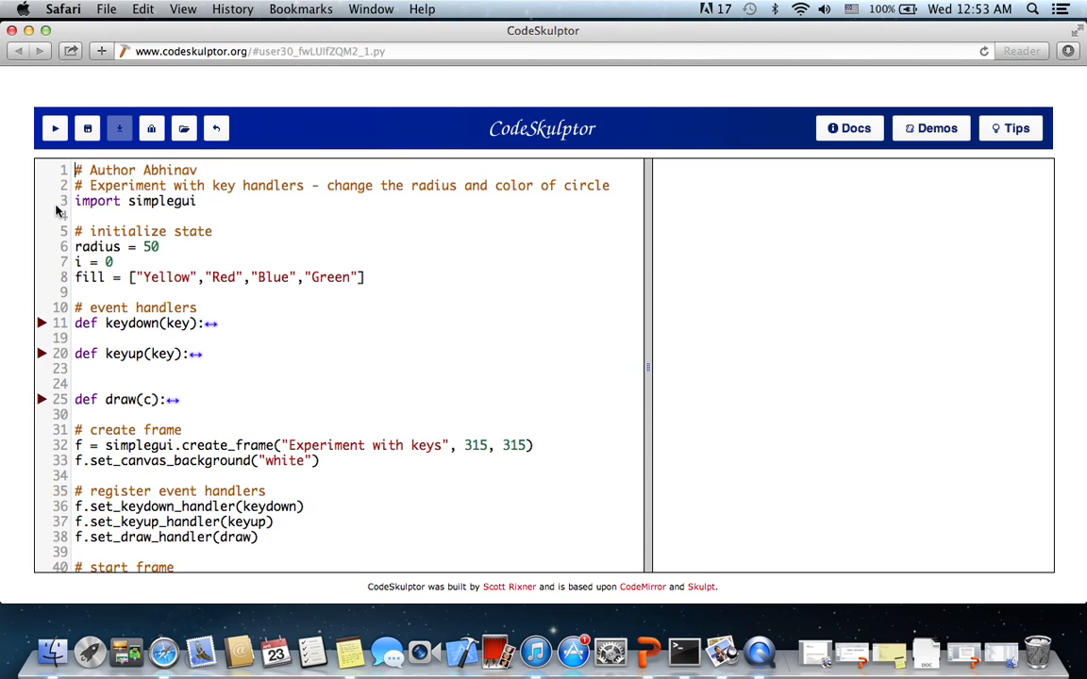
{"action": "triple_click", "coordinate": [135, 201]}
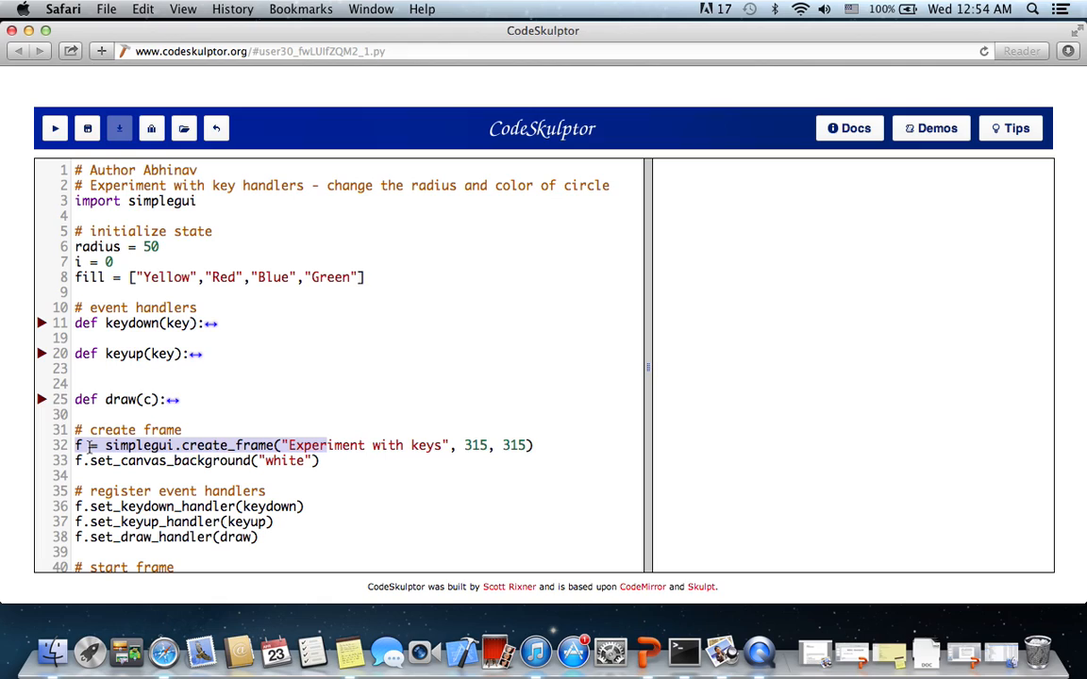
{"action": "left_click", "coordinate": [79, 445]}
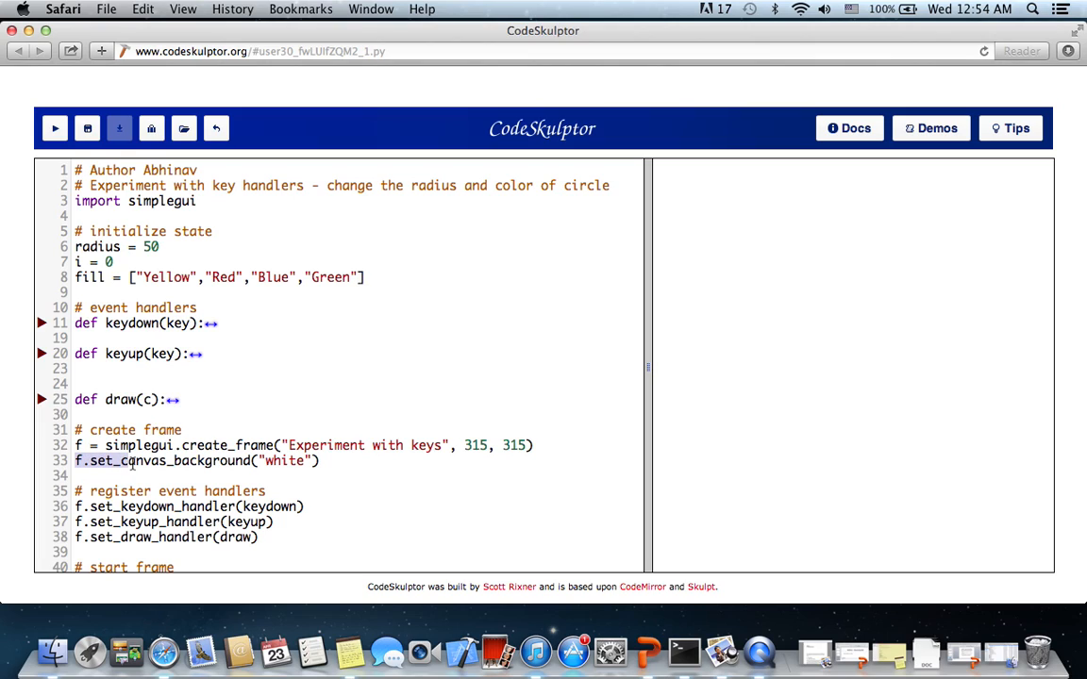
{"action": "double_click", "coordinate": [180, 460]}
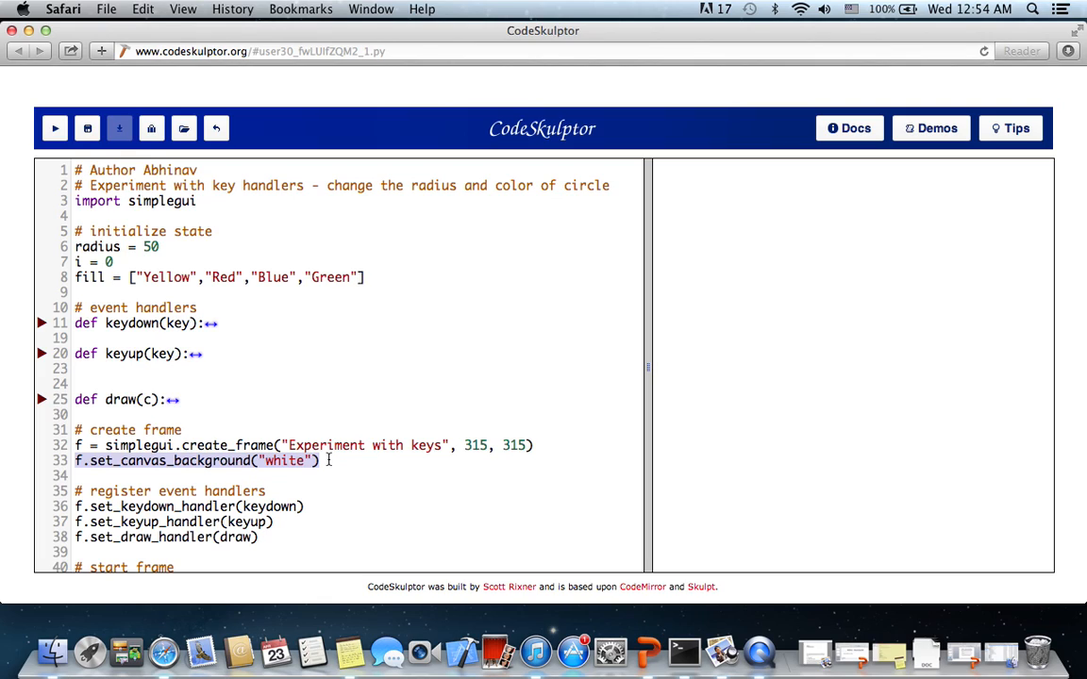
{"action": "mouse_move", "coordinate": [388, 354]}
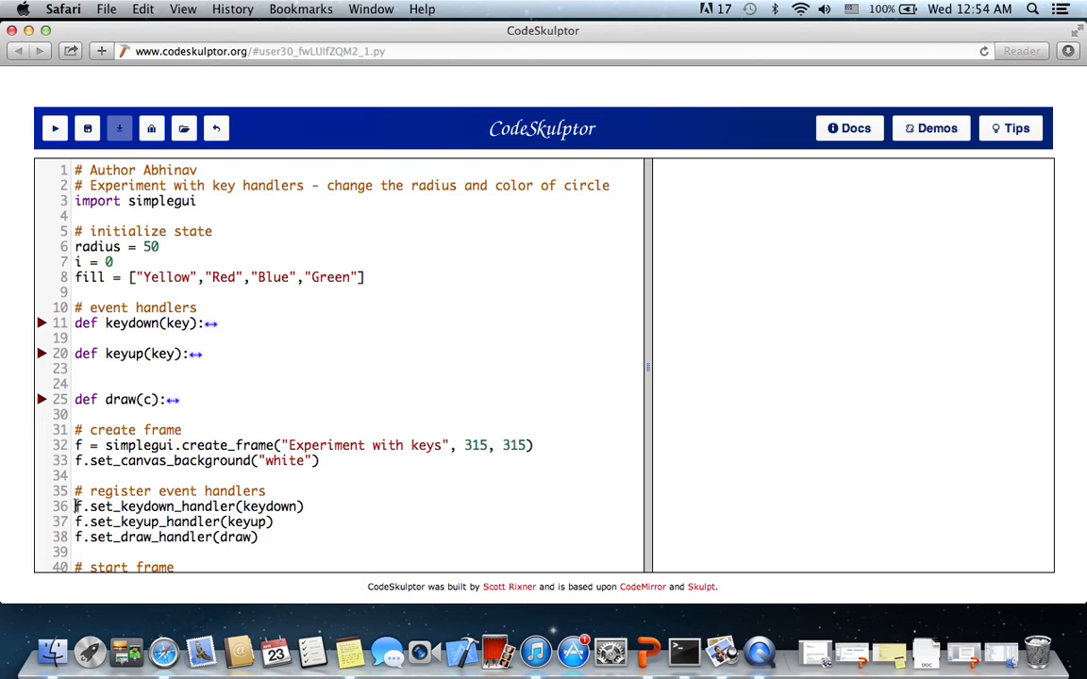
{"action": "double_click", "coordinate": [142, 537]}
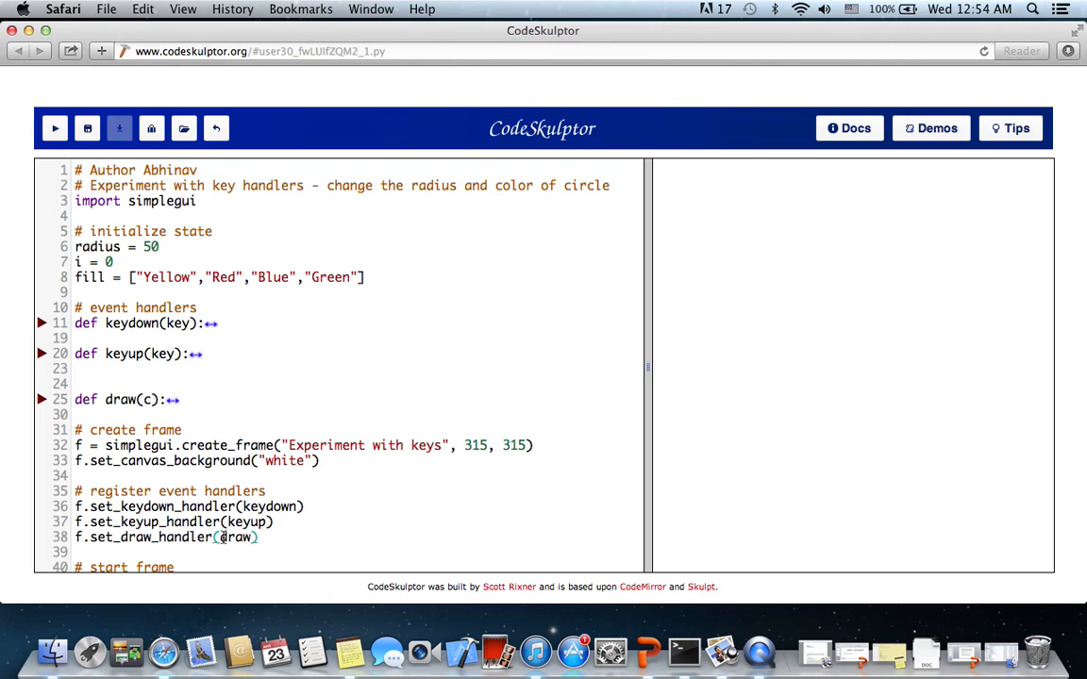
{"action": "double_click", "coordinate": [236, 537]}
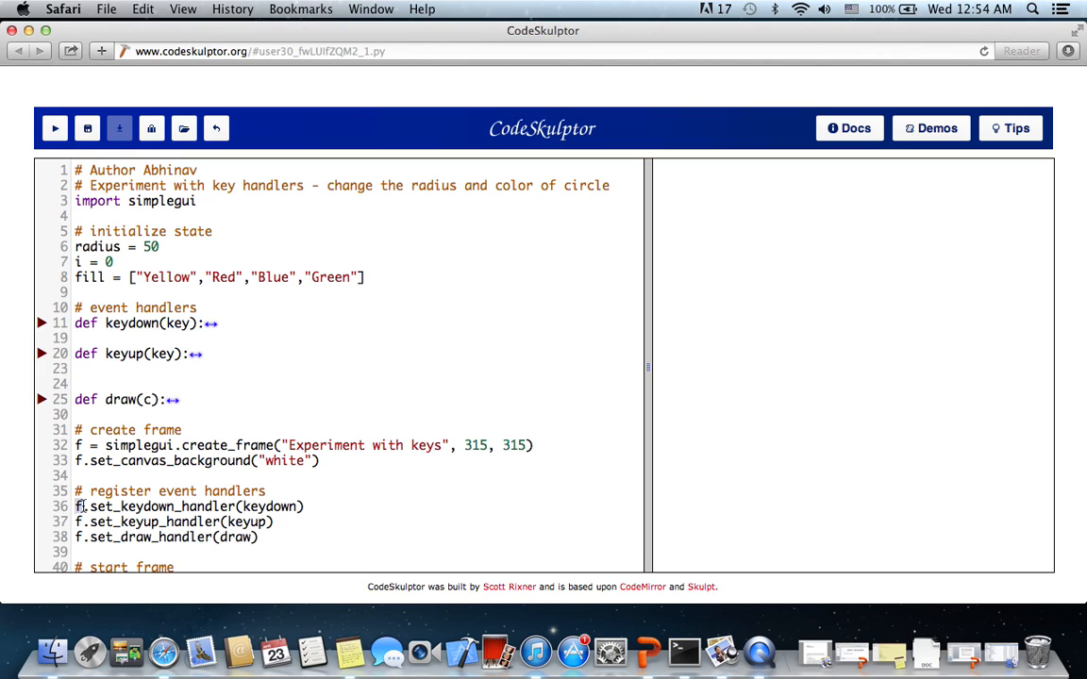
{"action": "left_click_drag", "start_coordinate": [76, 507], "coordinate": [274, 521]}
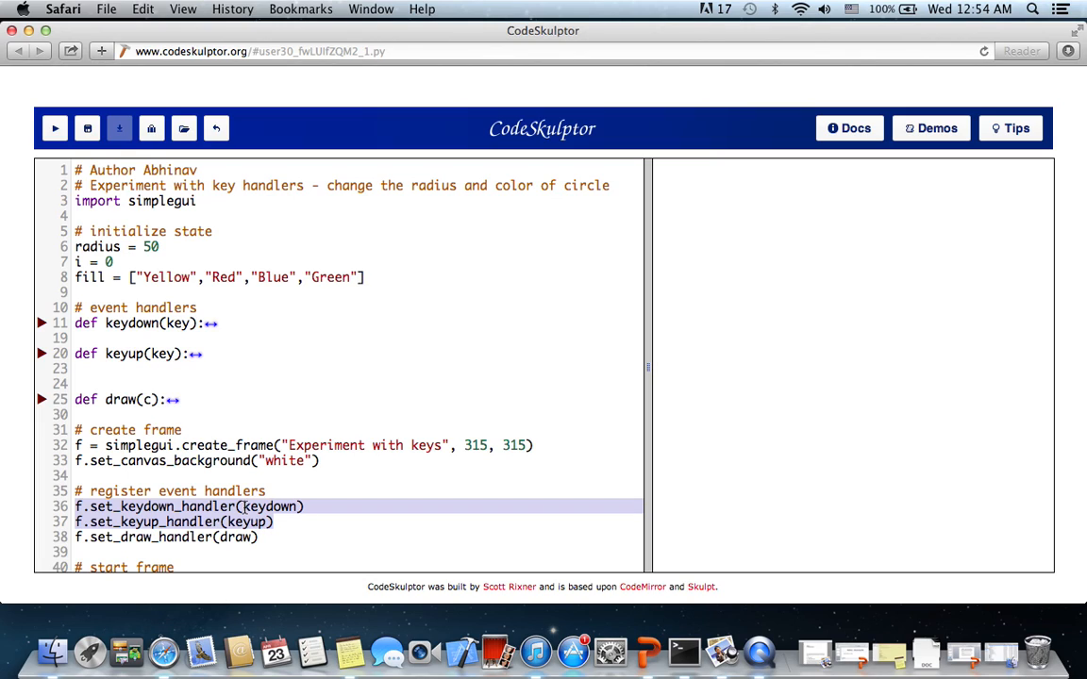
{"action": "left_click", "coordinate": [239, 506]}
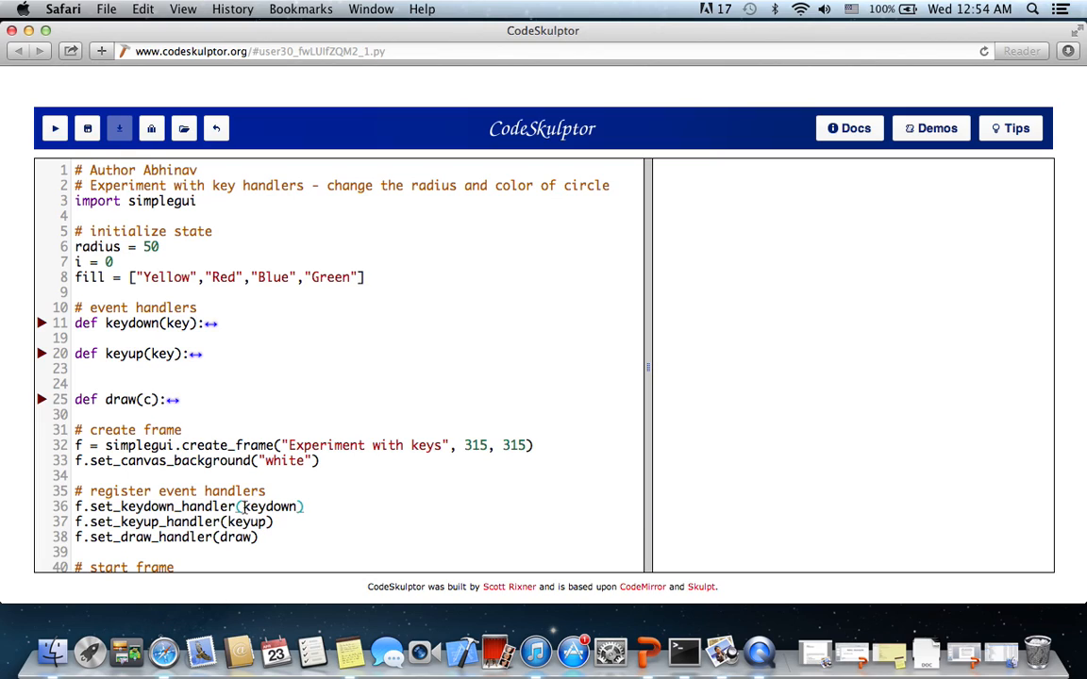
{"action": "double_click", "coordinate": [270, 507]}
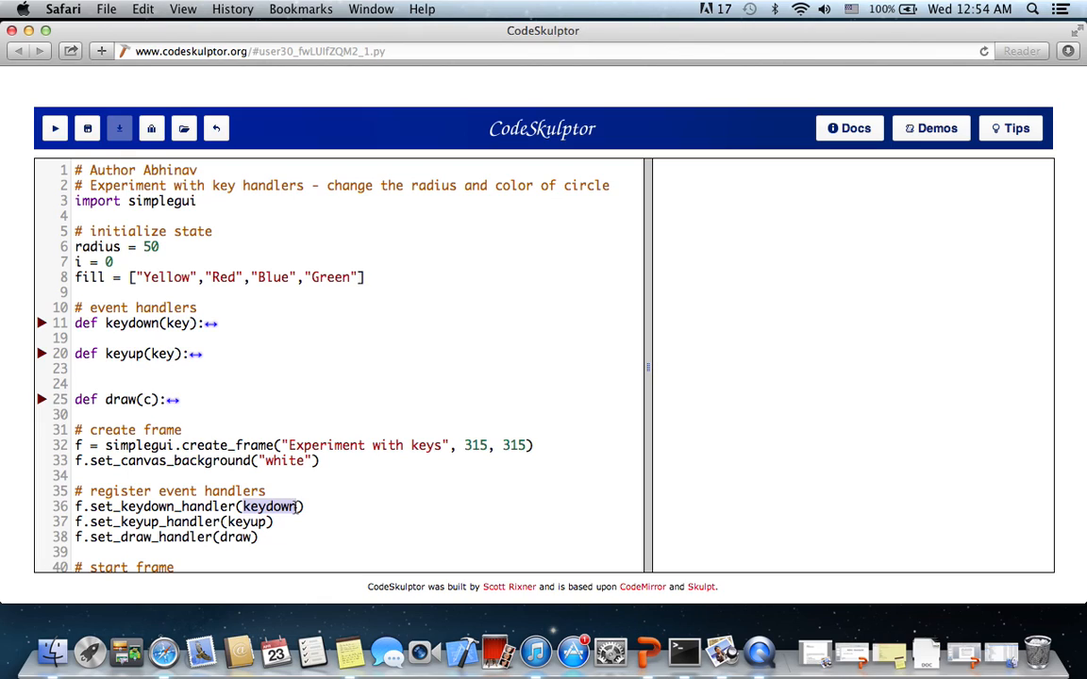
{"action": "left_click", "coordinate": [243, 522]}
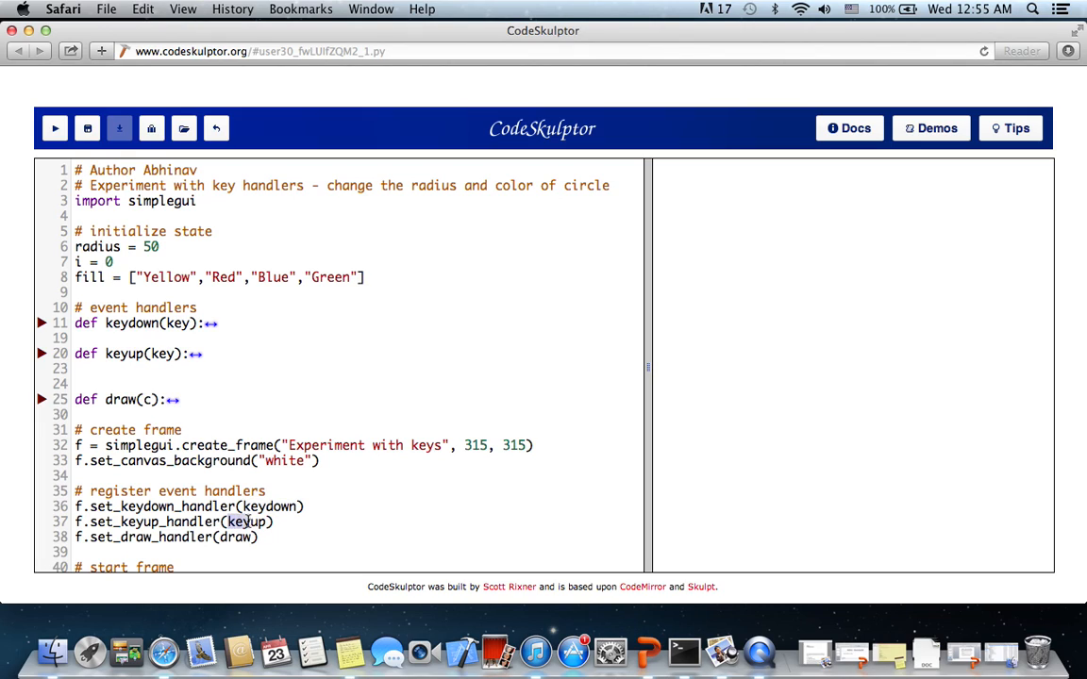
{"action": "double_click", "coordinate": [246, 522]}
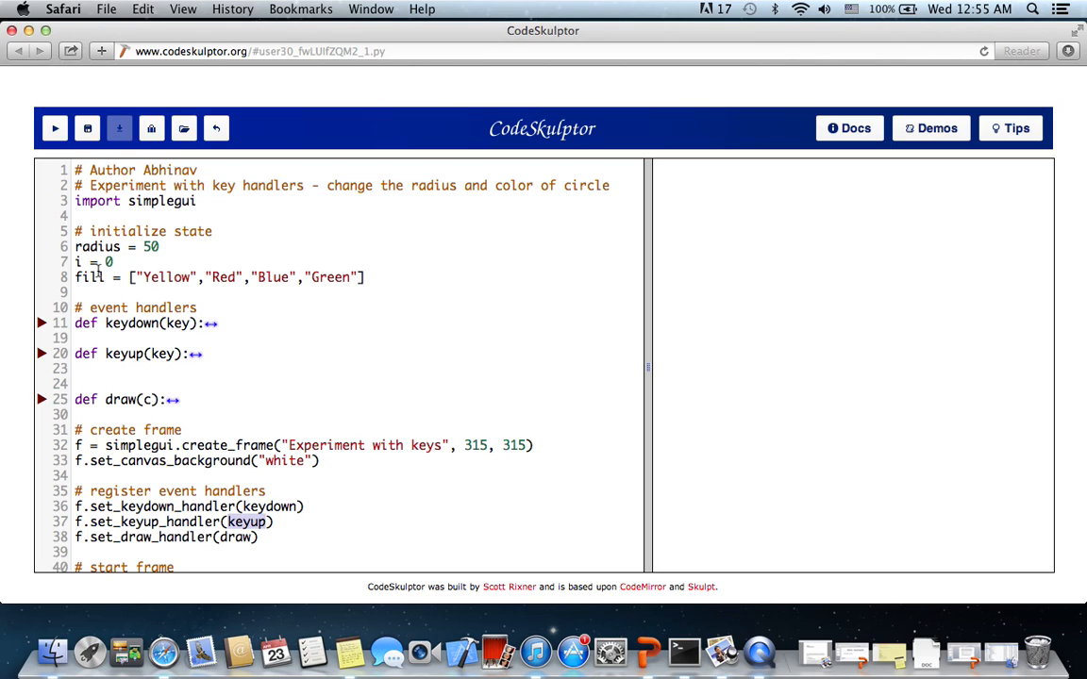
{"action": "mouse_move", "coordinate": [77, 246]}
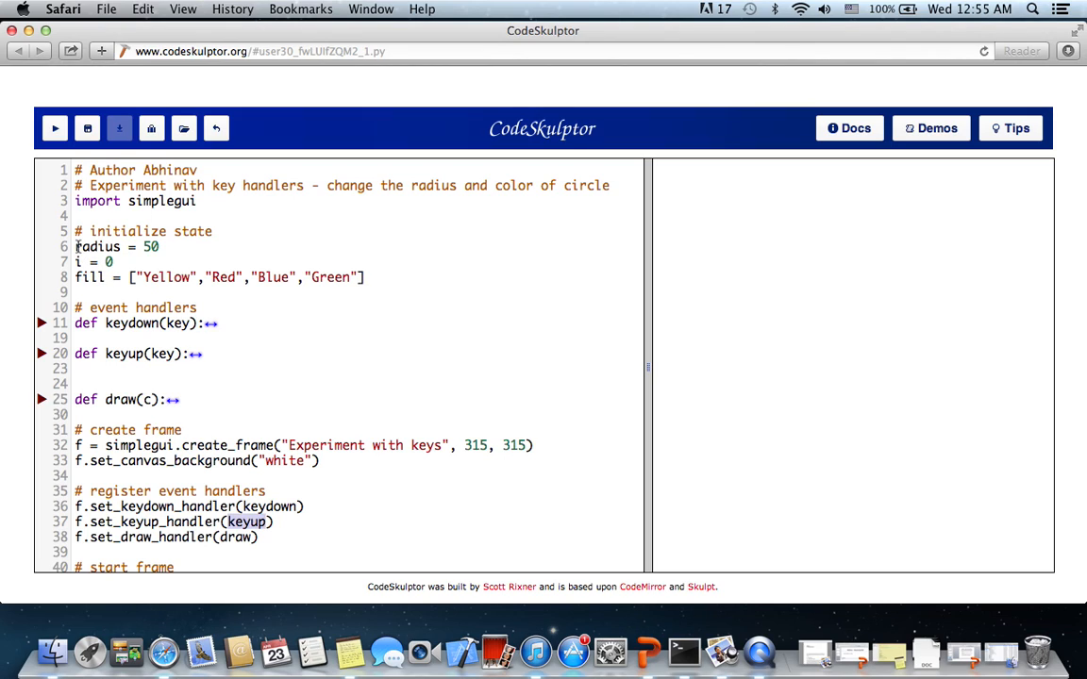
Highlight the radius variable, fill colour list and index i, then run the program.
{"action": "double_click", "coordinate": [96, 246]}
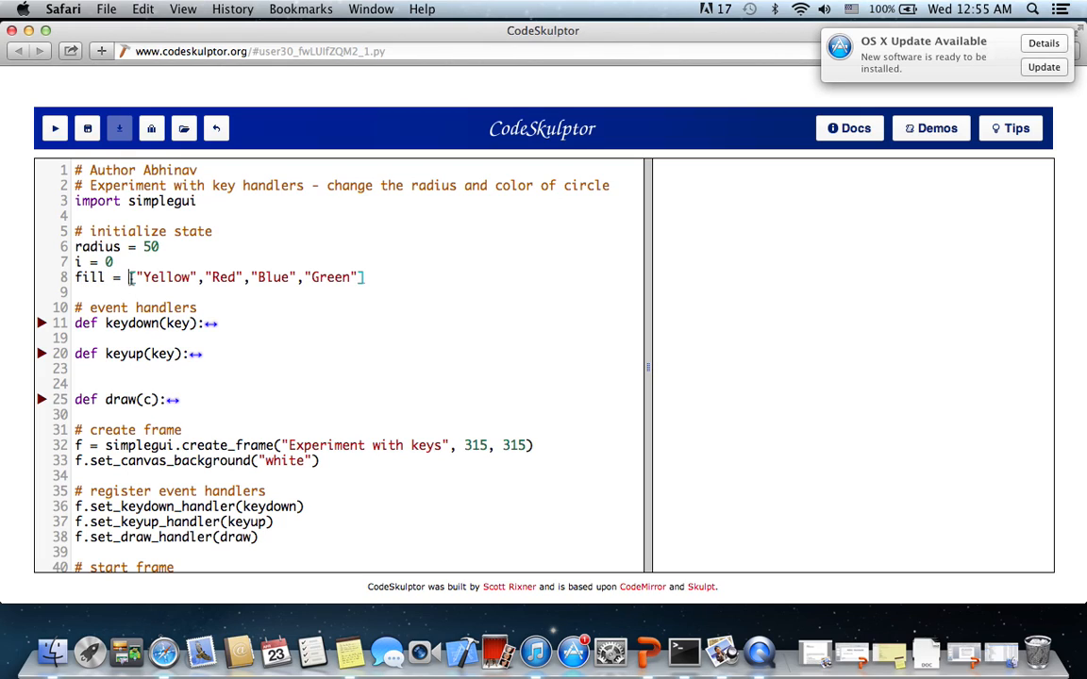
{"action": "left_click_drag", "start_coordinate": [139, 278], "coordinate": [363, 277]}
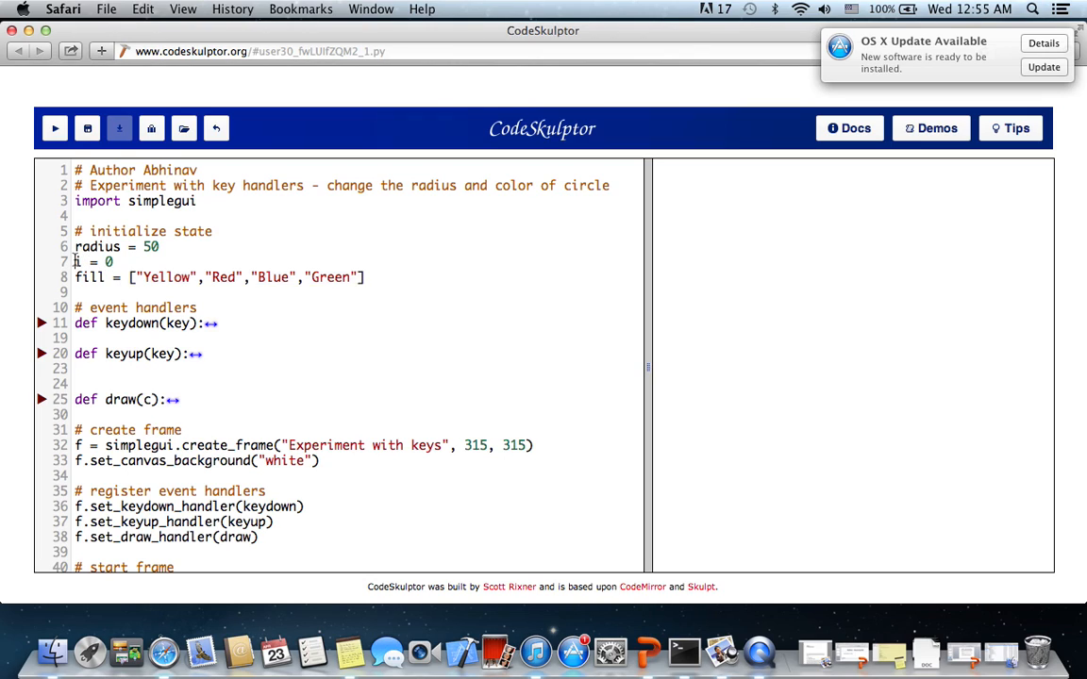
{"action": "double_click", "coordinate": [91, 261]}
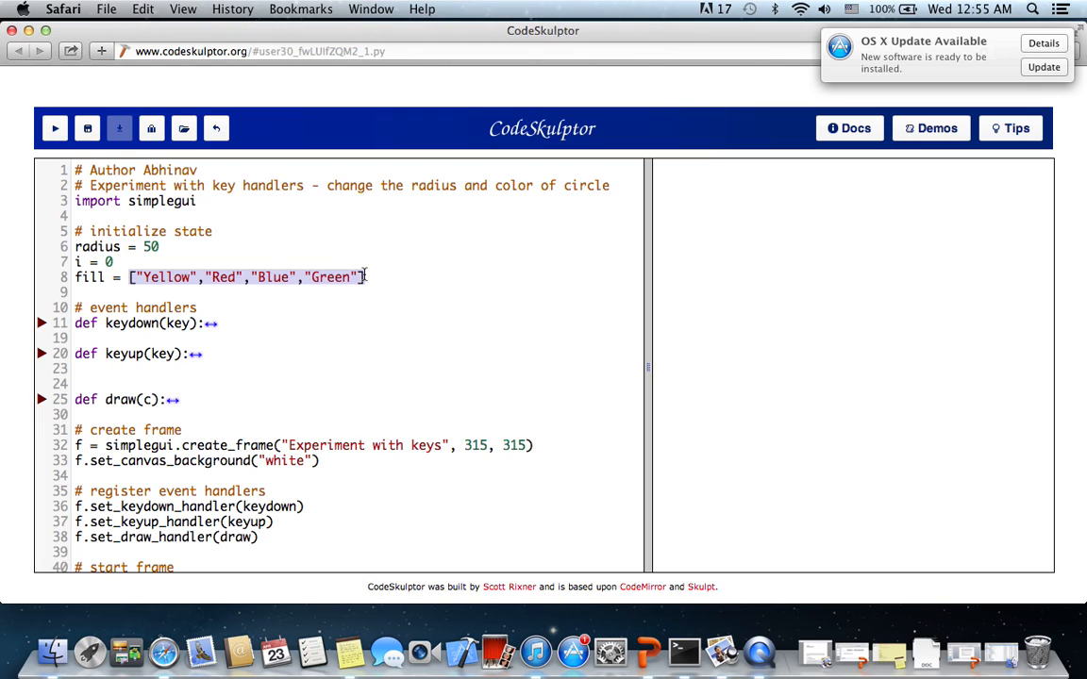
{"action": "mouse_move", "coordinate": [99, 347]}
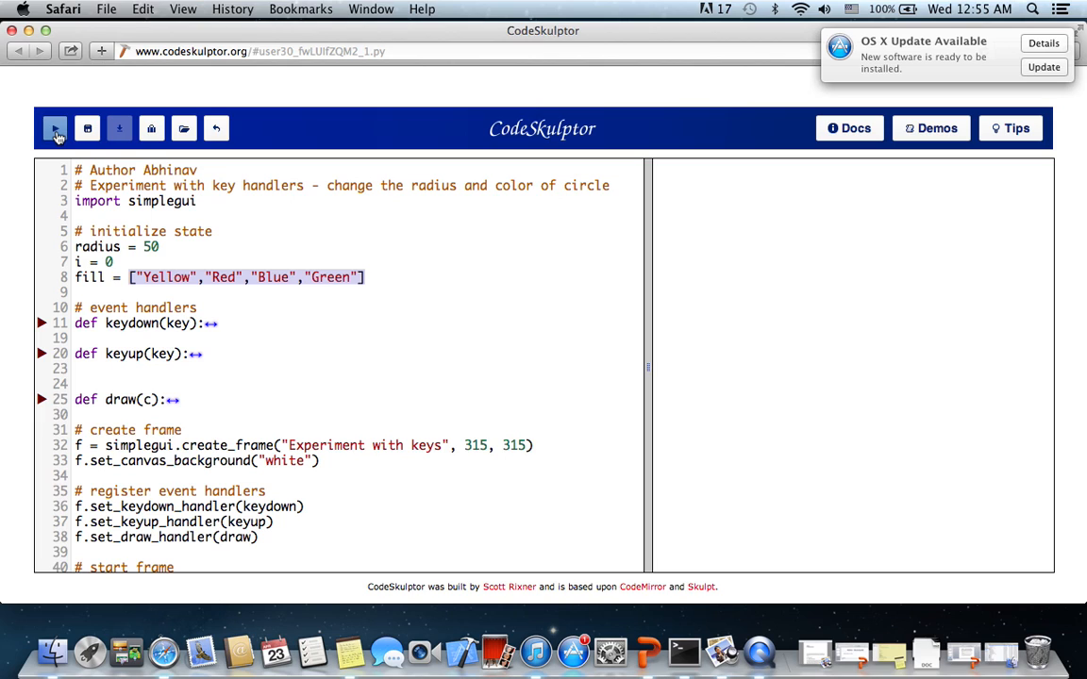
{"action": "left_click", "coordinate": [53, 128]}
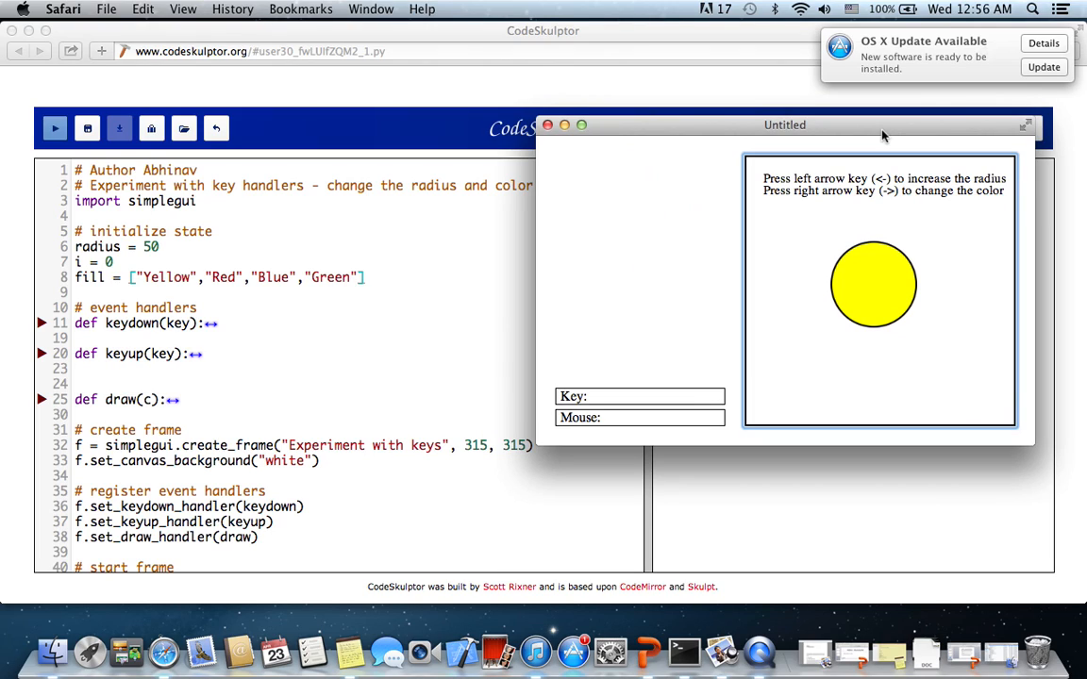
Try enlarging the circle with an arrow key, then close the demo window.
{"action": "key", "text": "Down"}
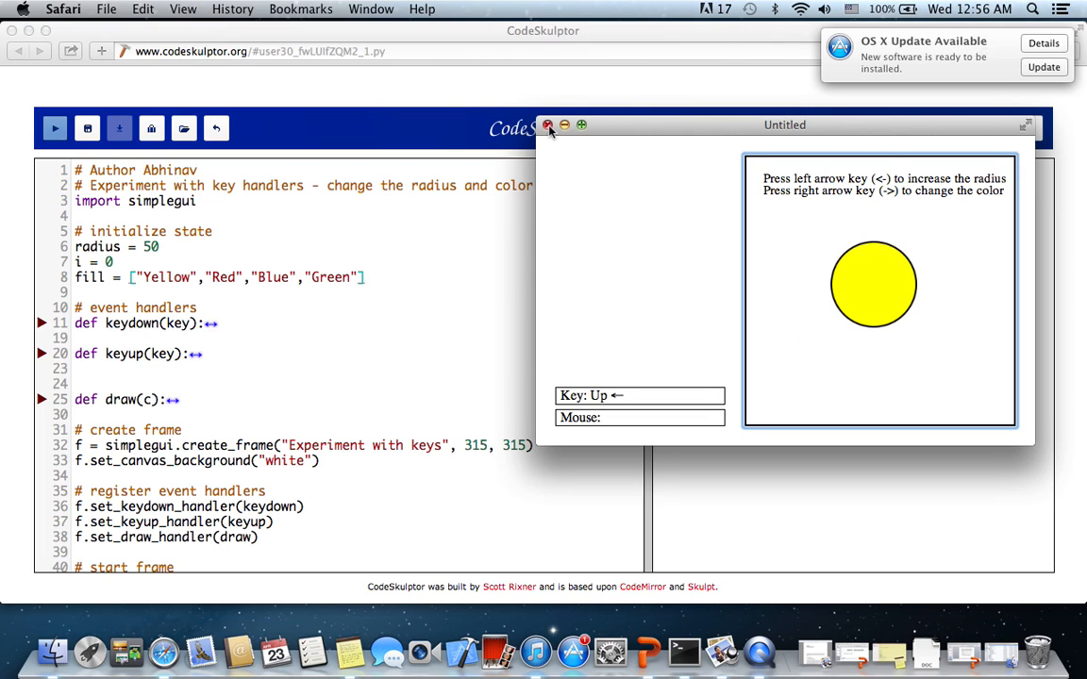
{"action": "left_click", "coordinate": [547, 124]}
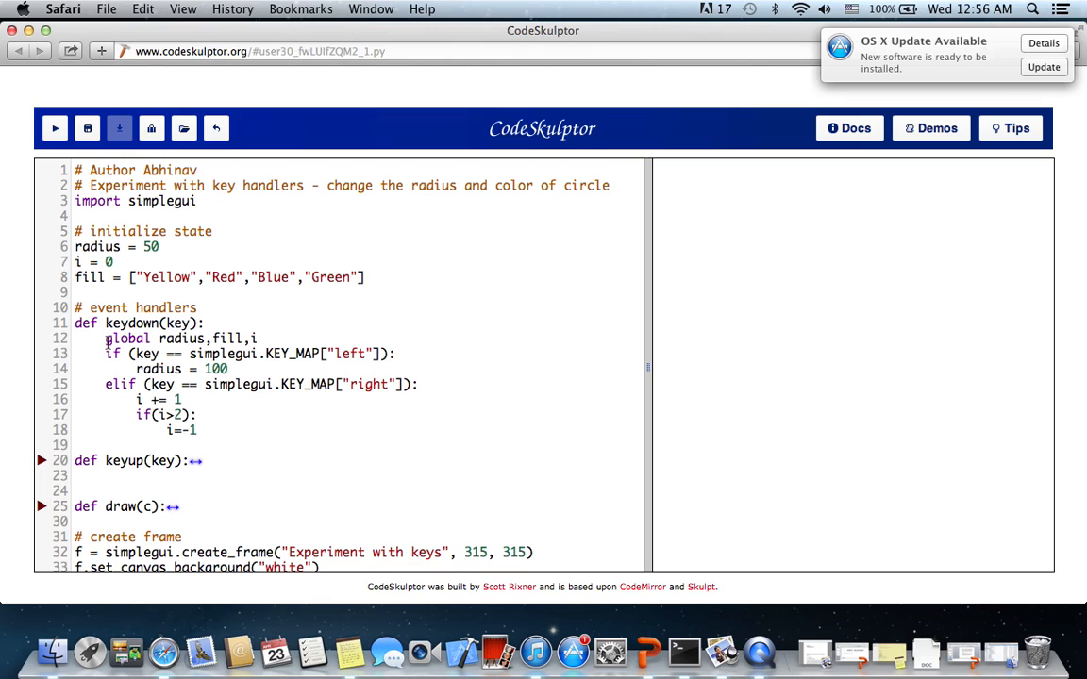
{"action": "left_click_drag", "start_coordinate": [106, 338], "coordinate": [226, 369]}
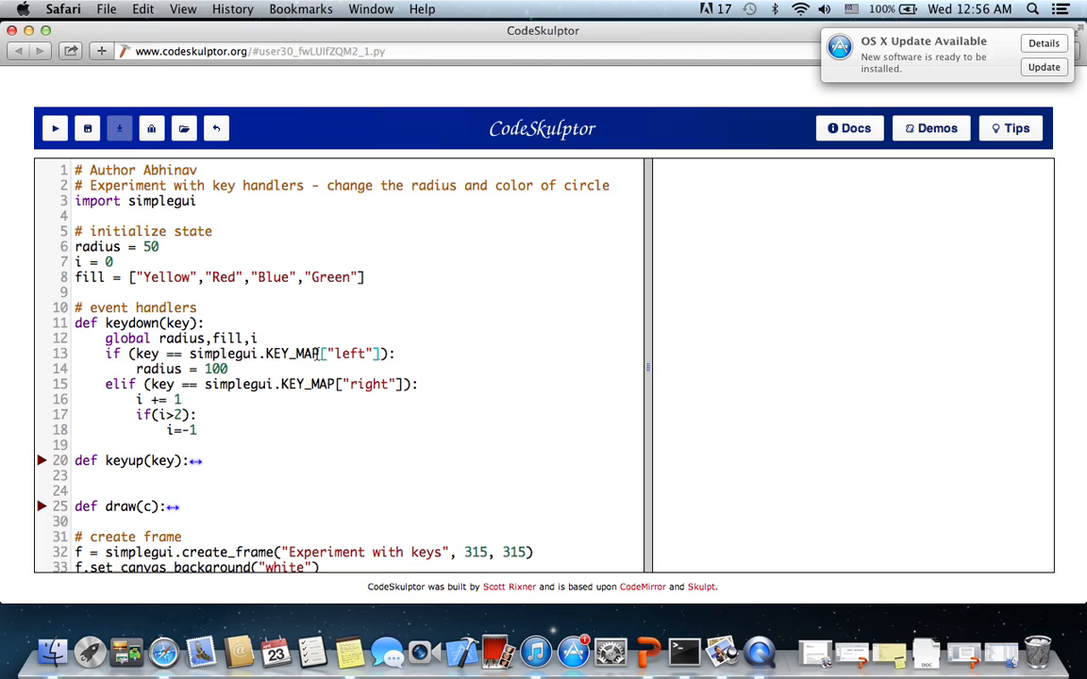
{"action": "double_click", "coordinate": [349, 354]}
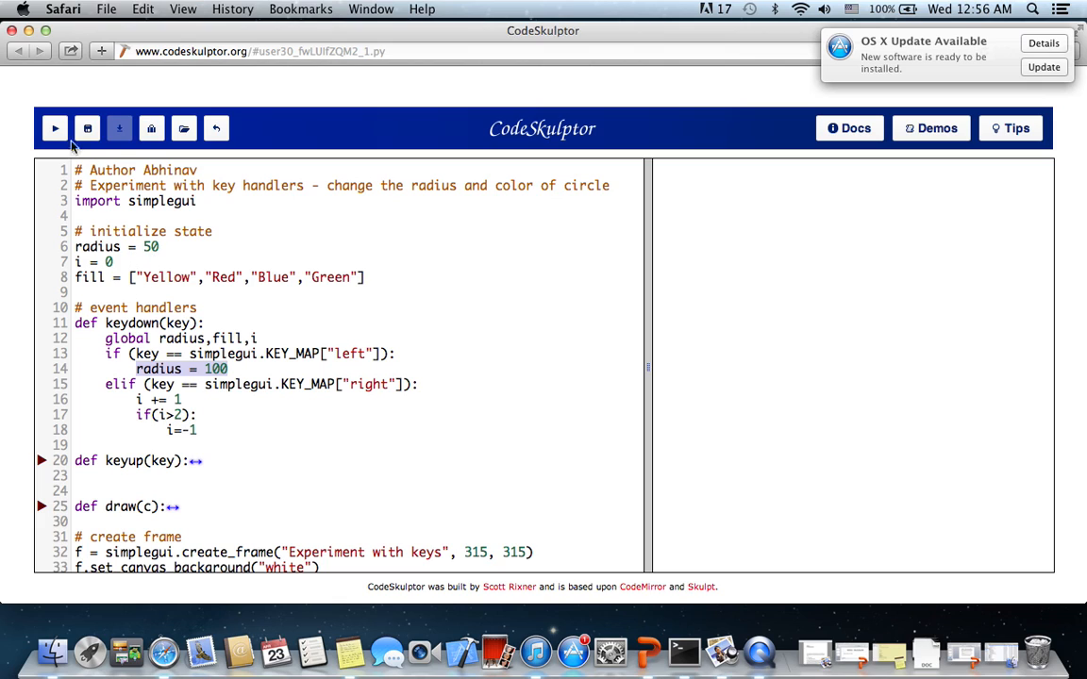
Run the circle program again and make the circle grow with an arrow key.
{"action": "left_click", "coordinate": [54, 128]}
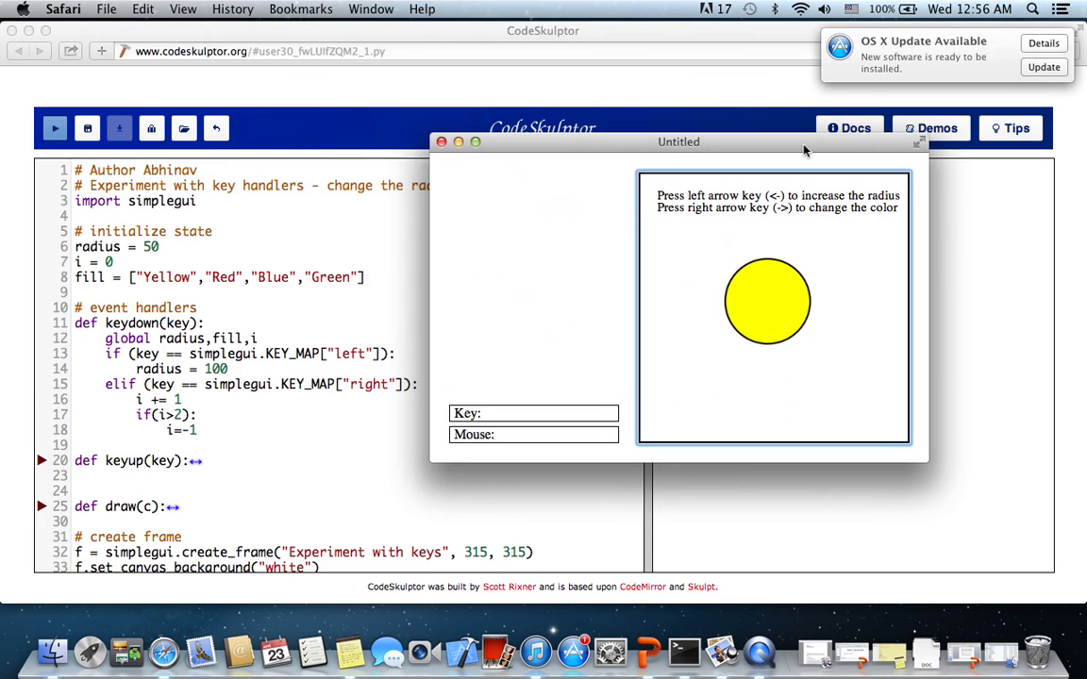
{"action": "key", "text": "up"}
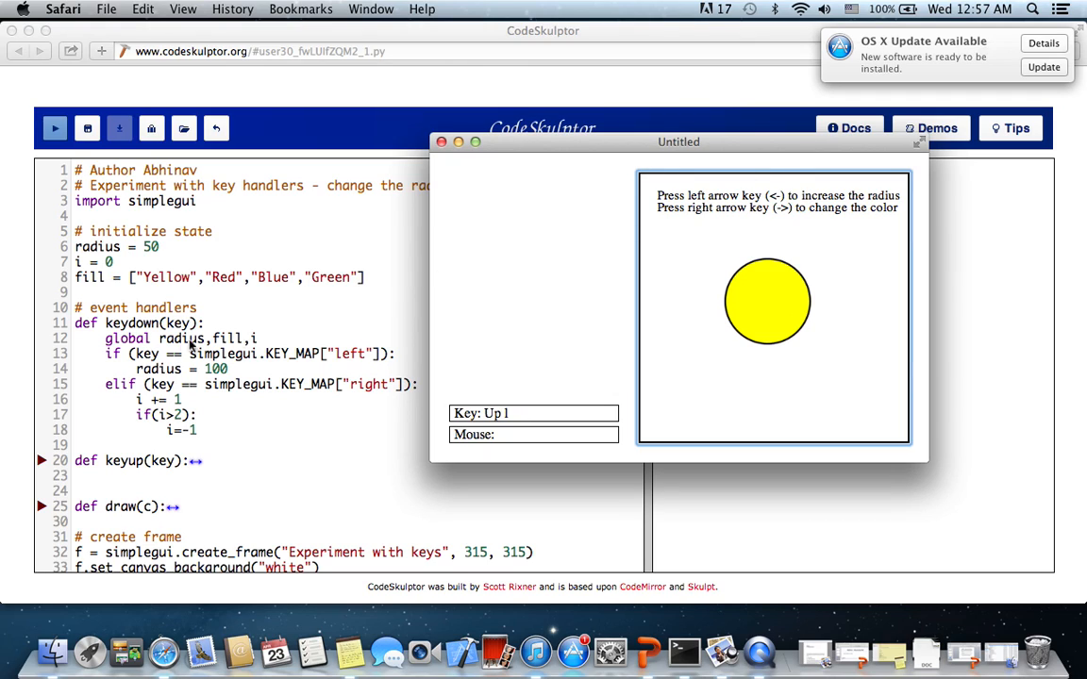
{"action": "mouse_move", "coordinate": [143, 349]}
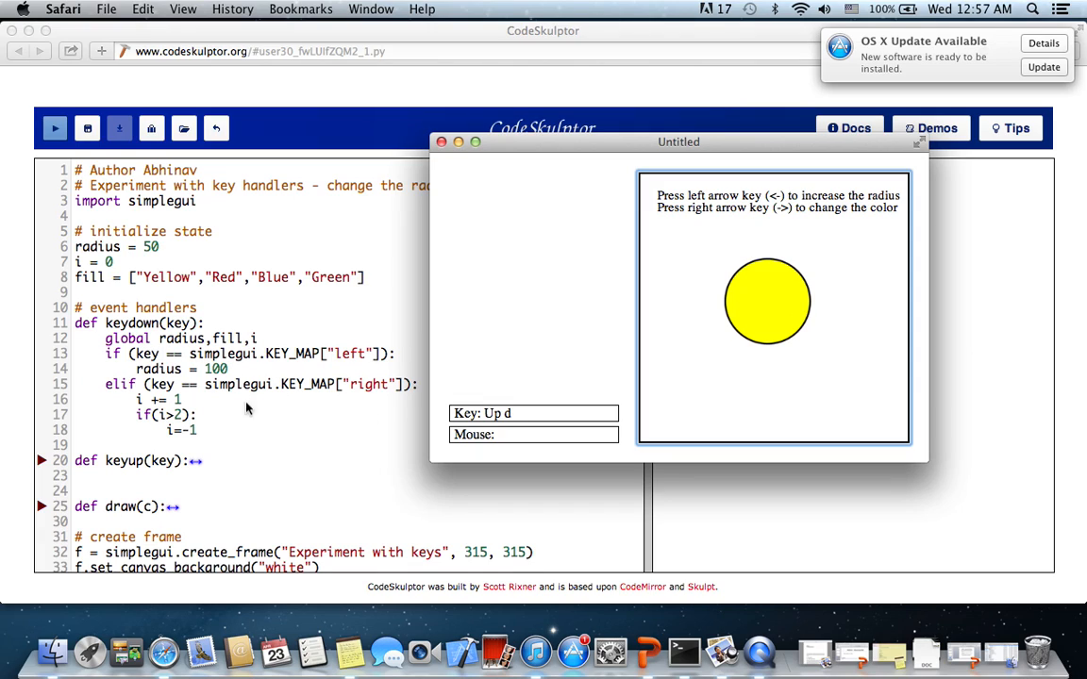
{"action": "mouse_move", "coordinate": [318, 398]}
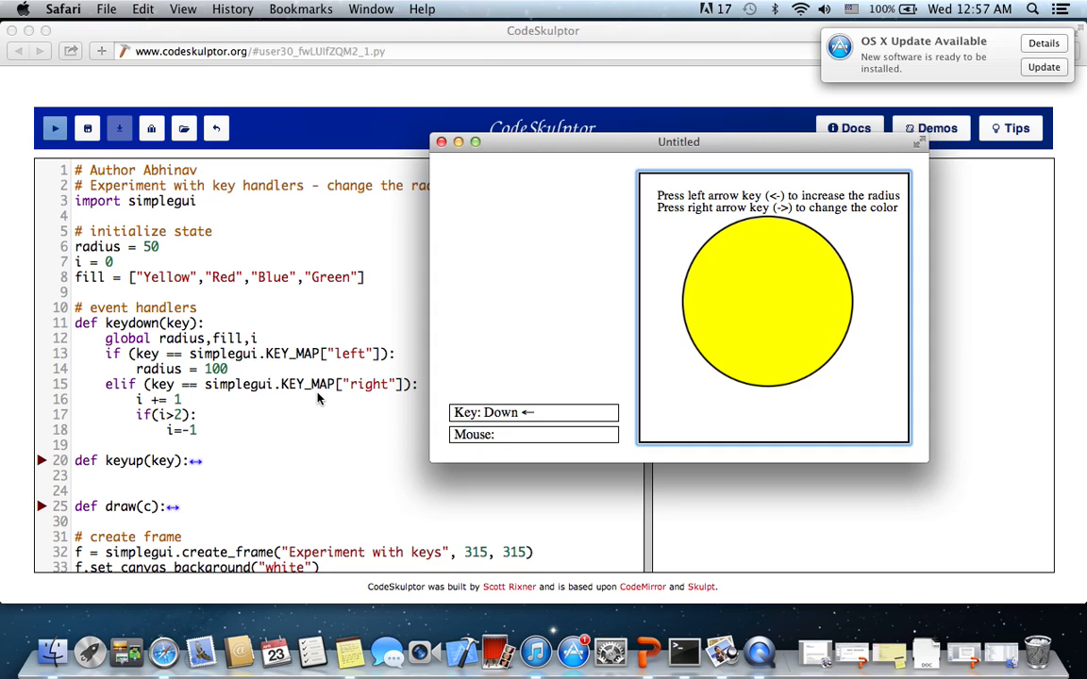
{"action": "mouse_move", "coordinate": [269, 344]}
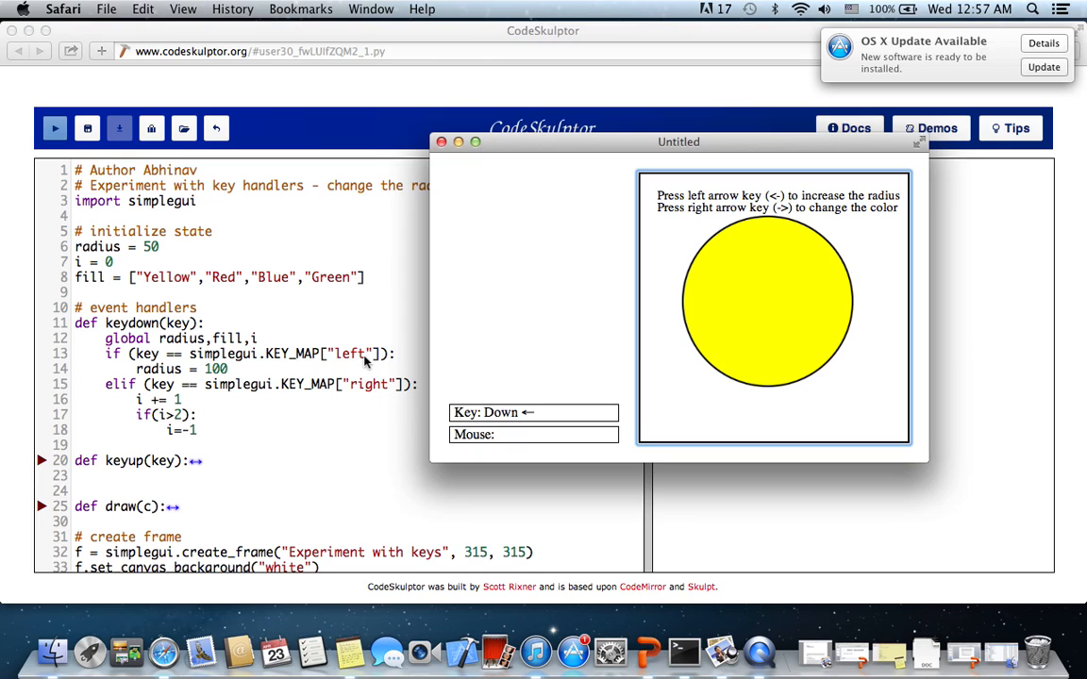
{"action": "mouse_move", "coordinate": [342, 356]}
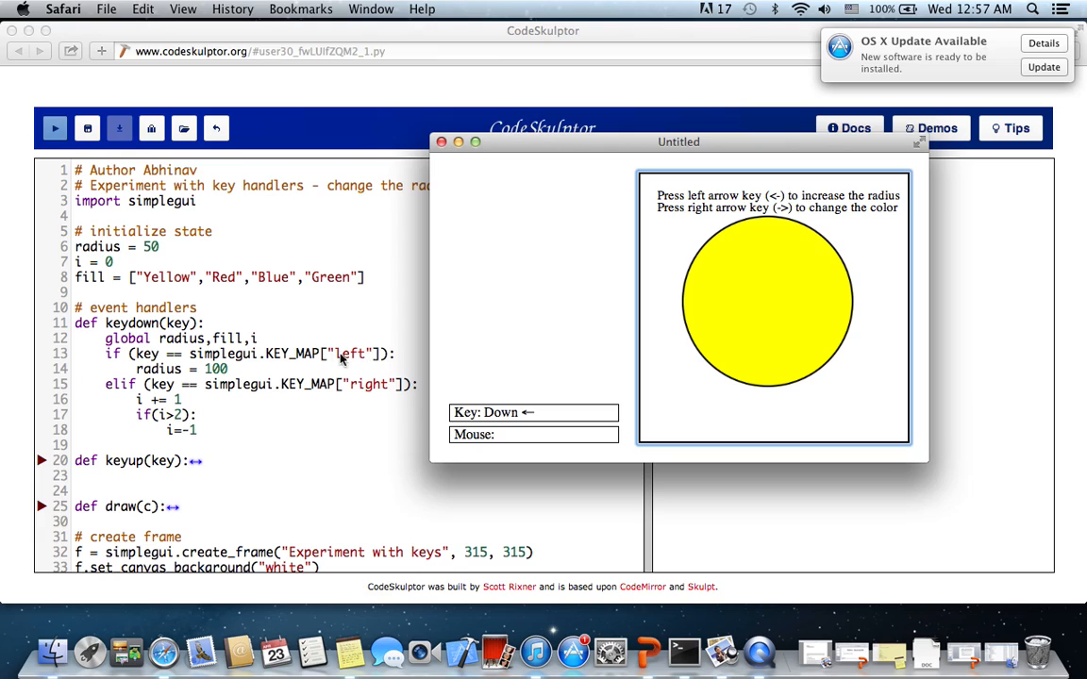
{"action": "mouse_move", "coordinate": [234, 371]}
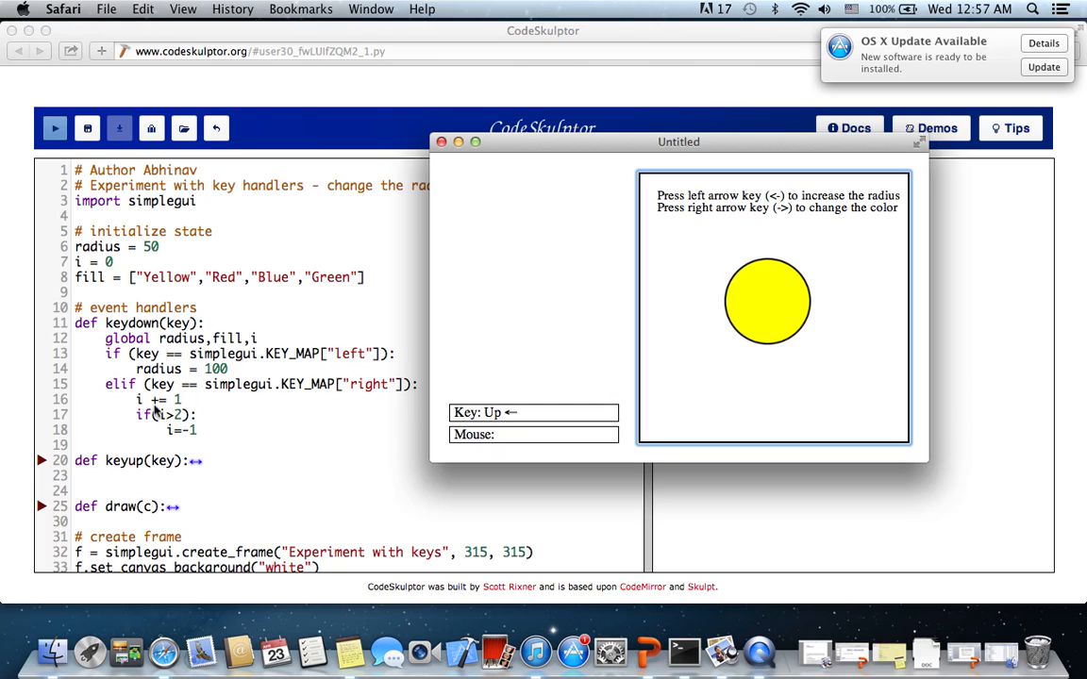
{"action": "mouse_move", "coordinate": [42, 462]}
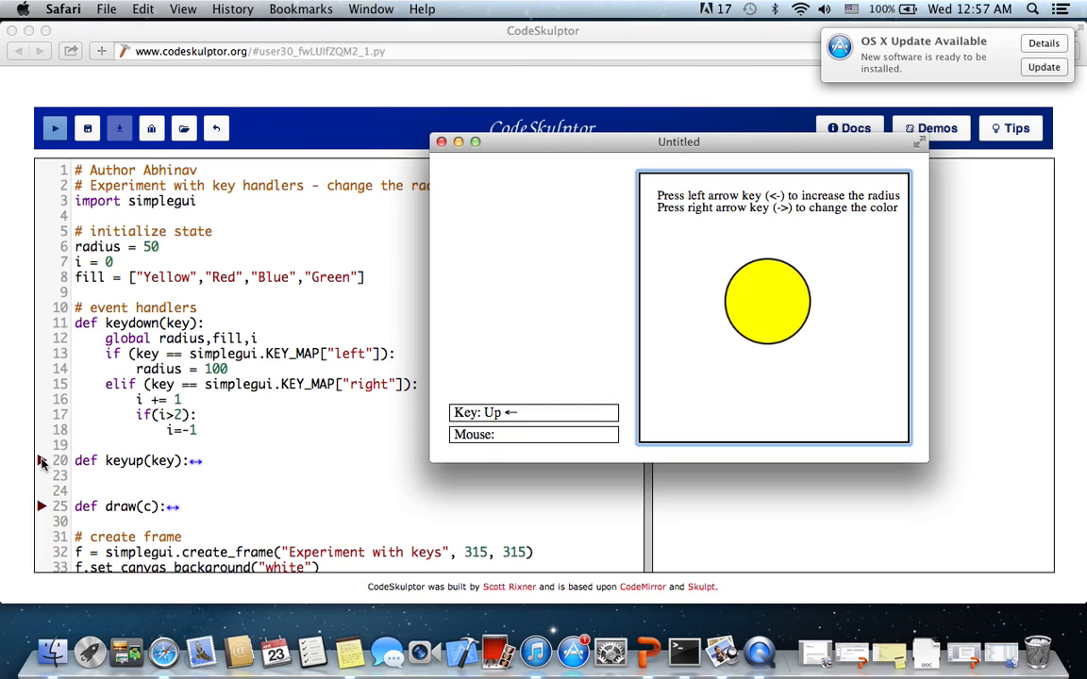
{"action": "left_click", "coordinate": [440, 142]}
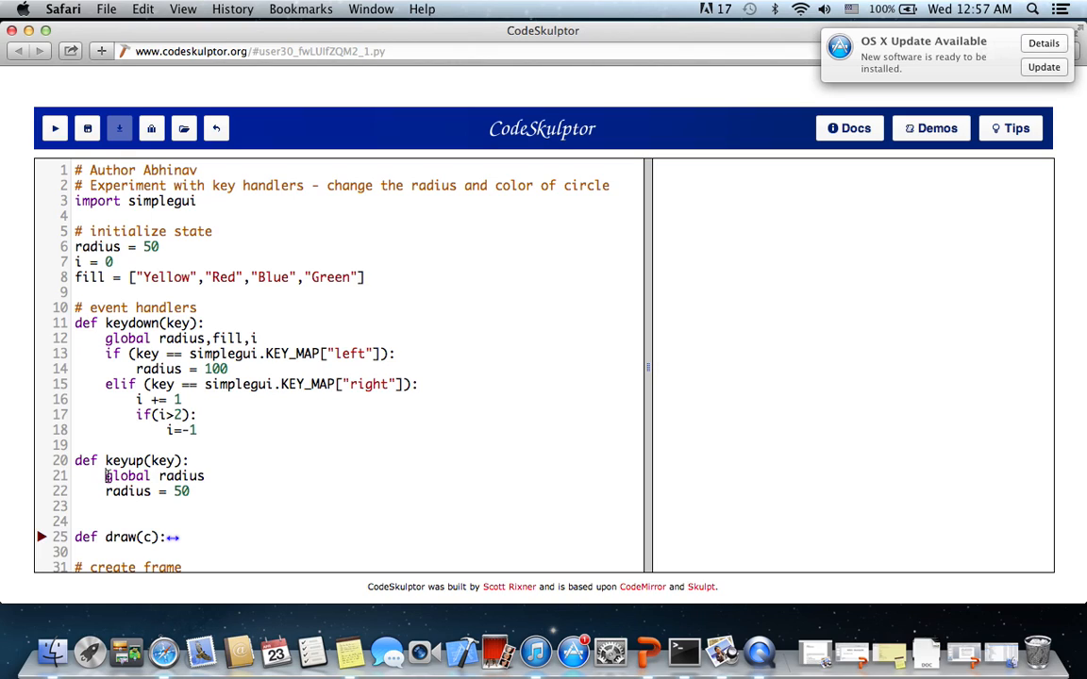
{"action": "left_click_drag", "start_coordinate": [106, 476], "coordinate": [194, 491]}
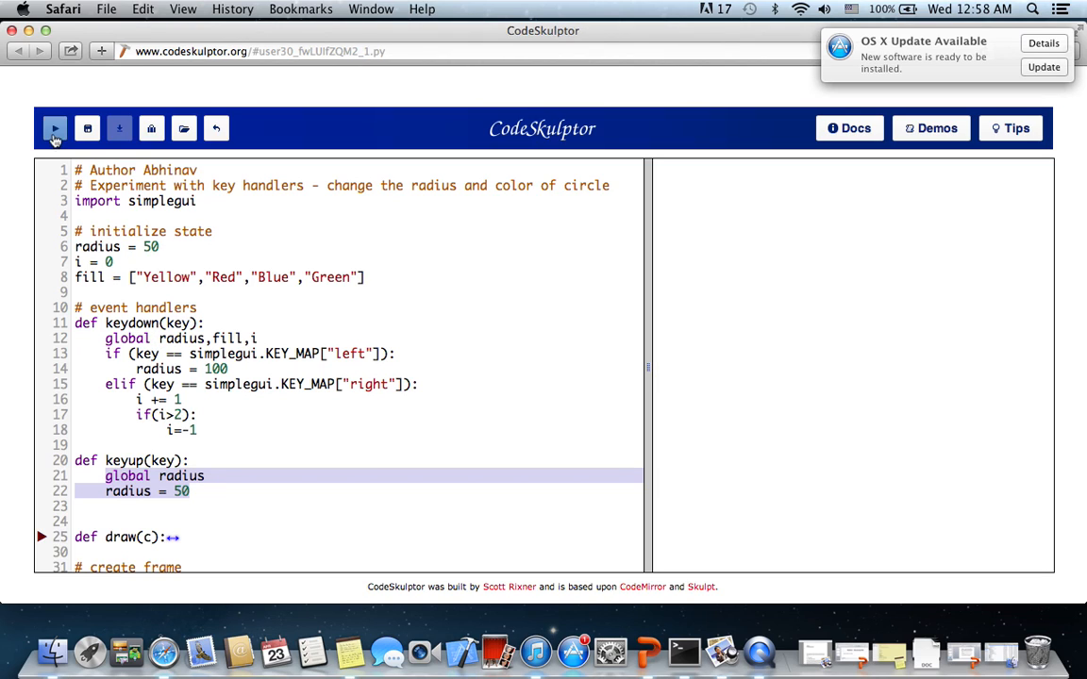
{"action": "left_click", "coordinate": [54, 128]}
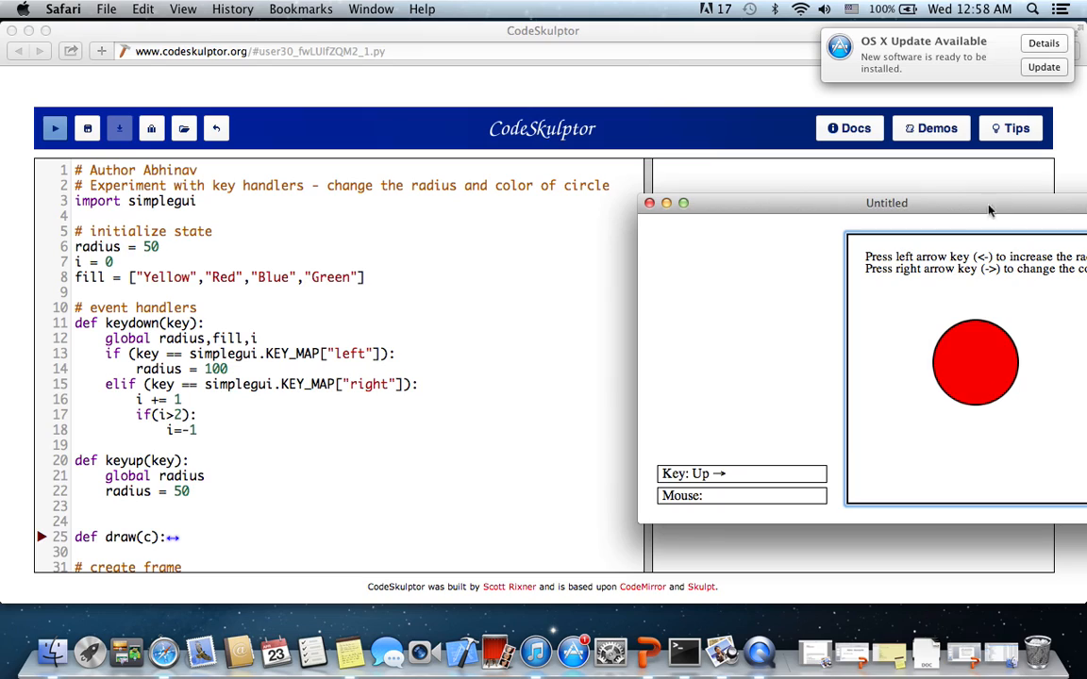
{"action": "mouse_move", "coordinate": [155, 342]}
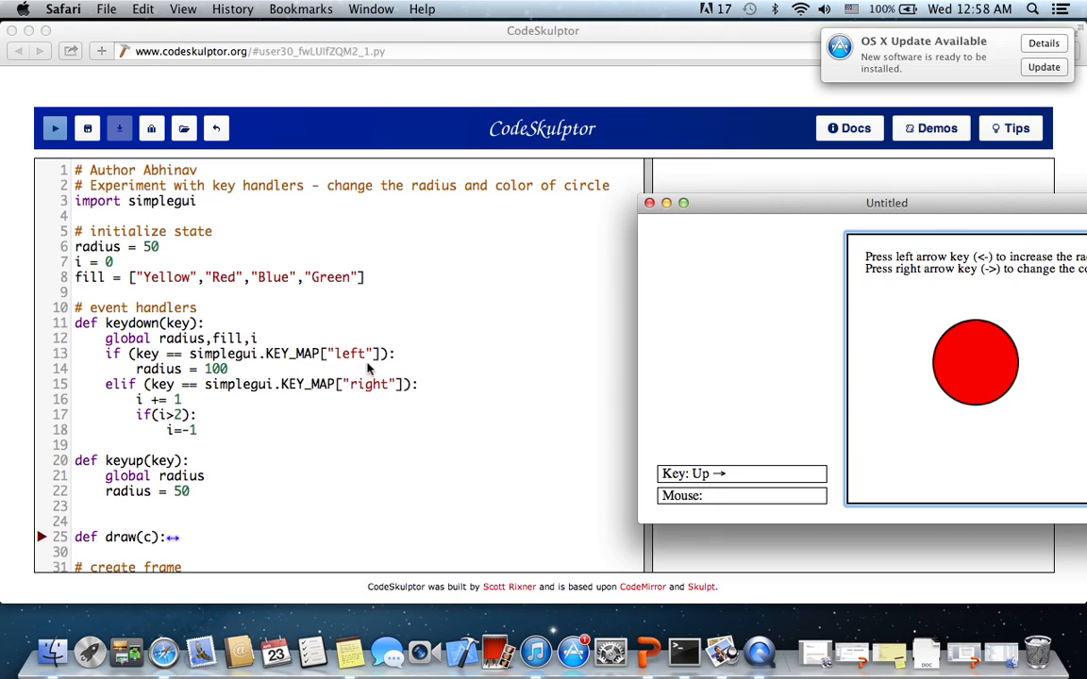
{"action": "mouse_move", "coordinate": [396, 394]}
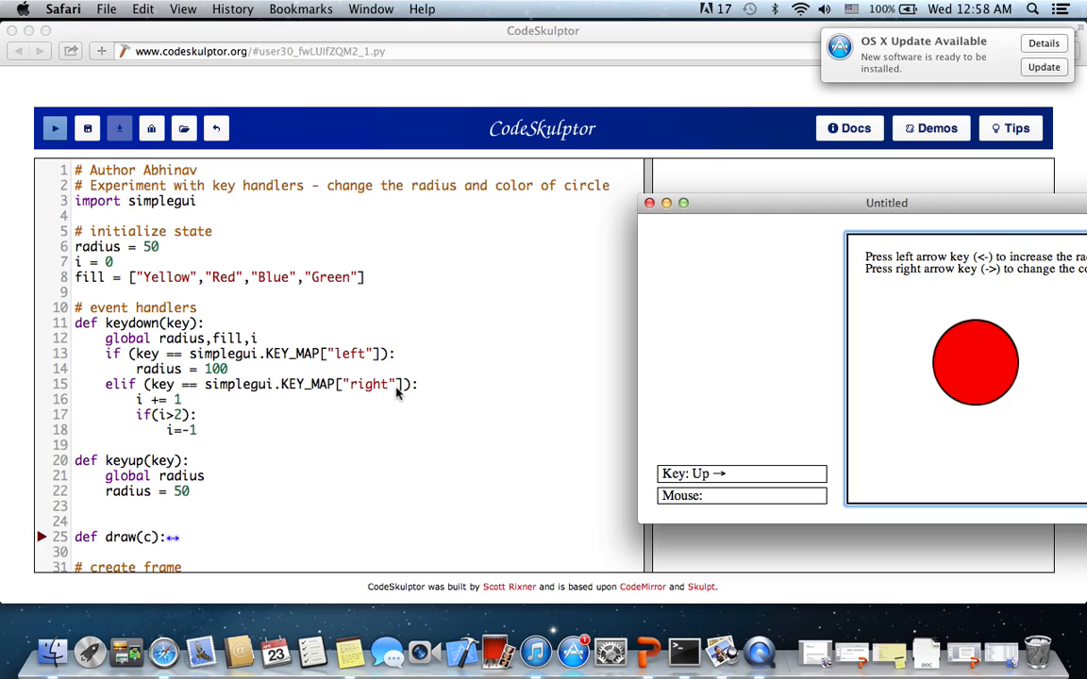
{"action": "mouse_move", "coordinate": [140, 413]}
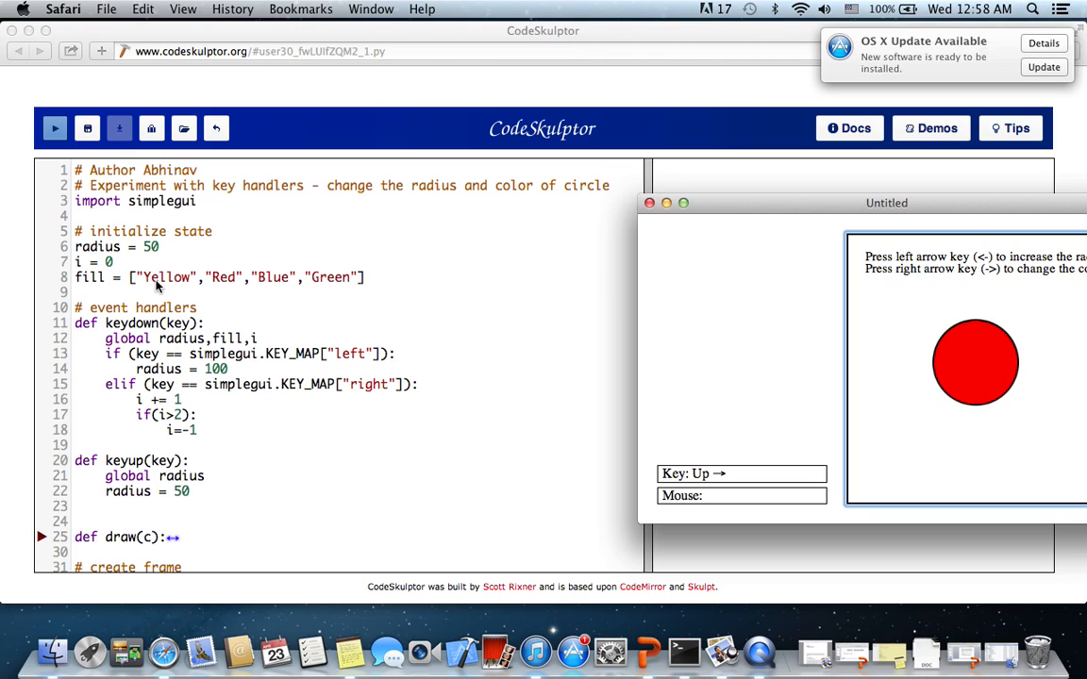
{"action": "mouse_move", "coordinate": [184, 288]}
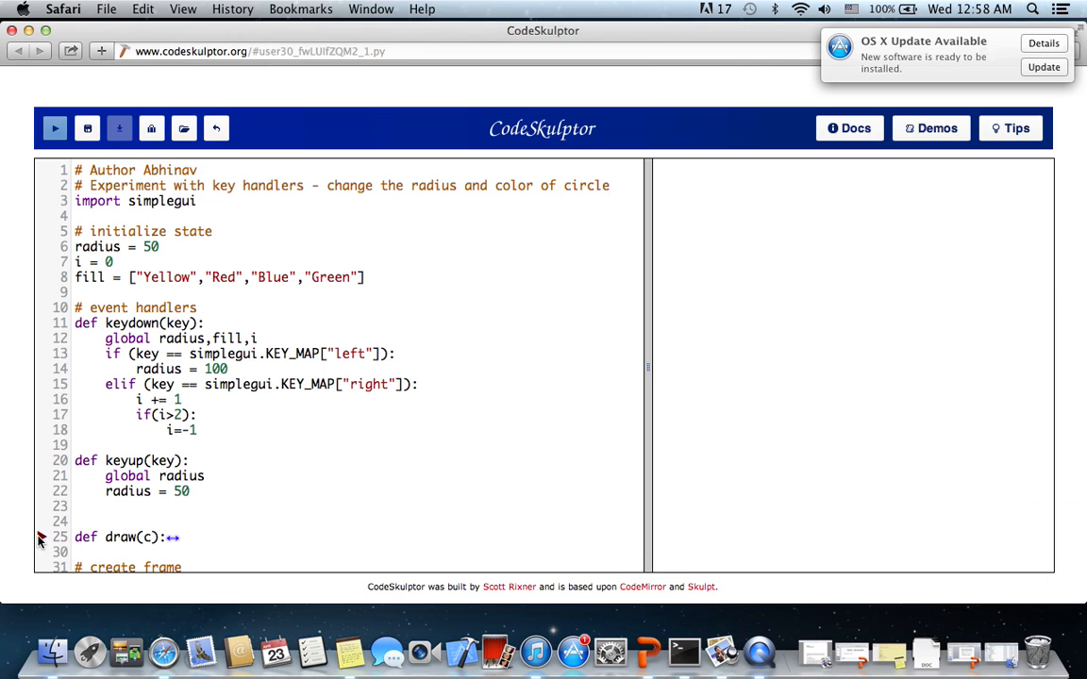
Unfold the draw(c) function and scroll down to its text and circle lines.
{"action": "left_click", "coordinate": [189, 460]}
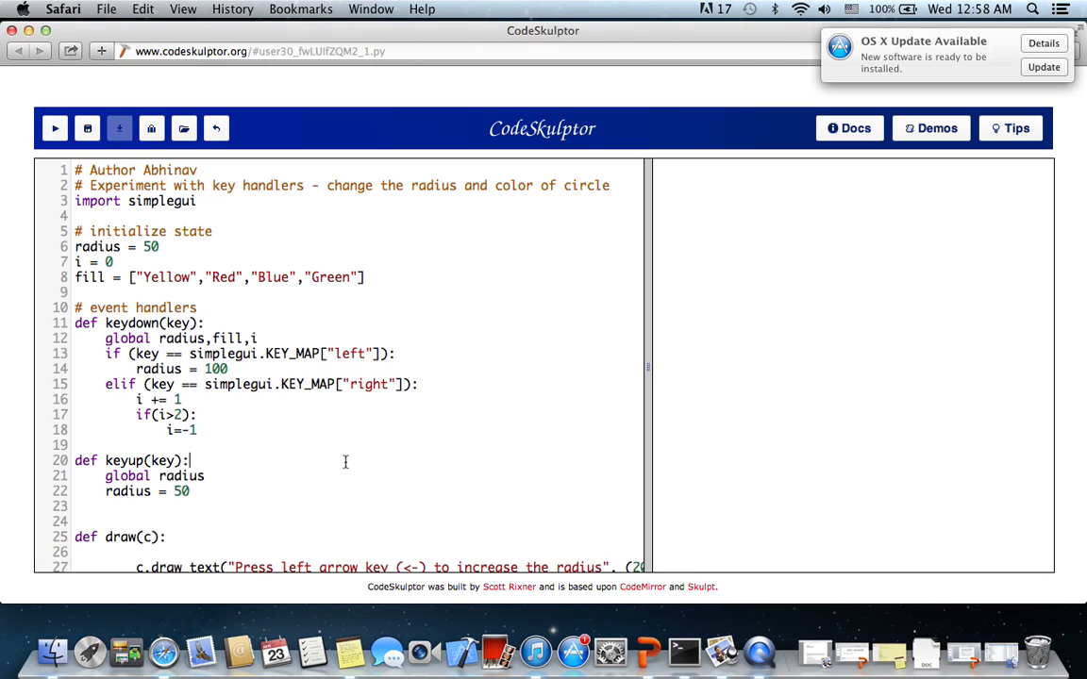
{"action": "scroll", "scroll_direction": "down", "scroll_amount": 3}
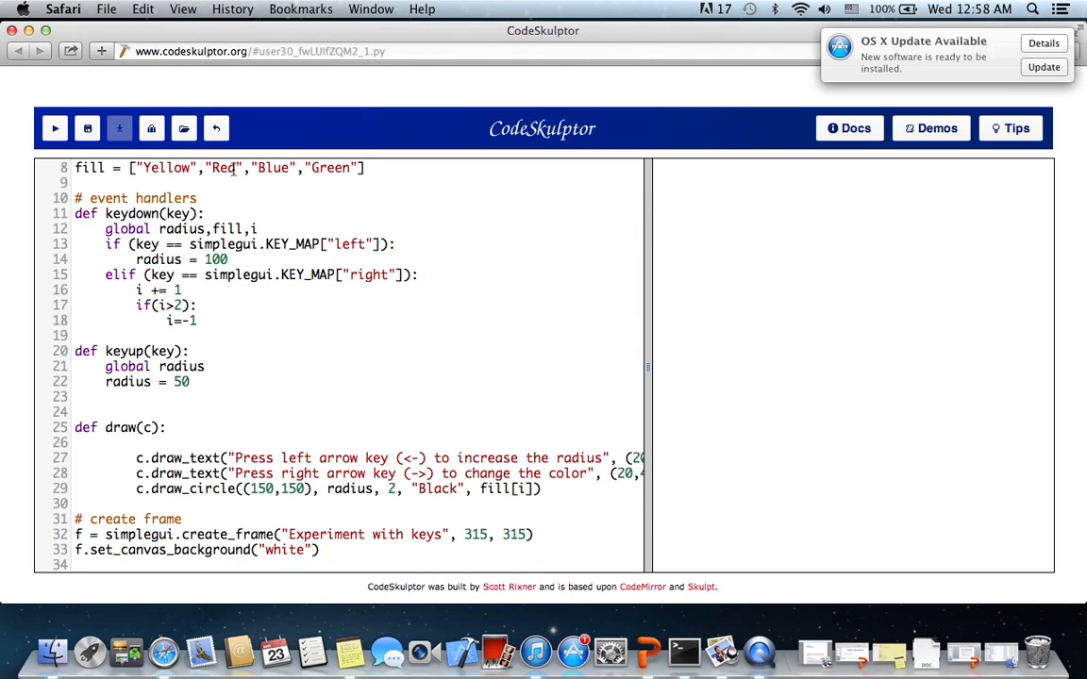
{"action": "mouse_move", "coordinate": [297, 228]}
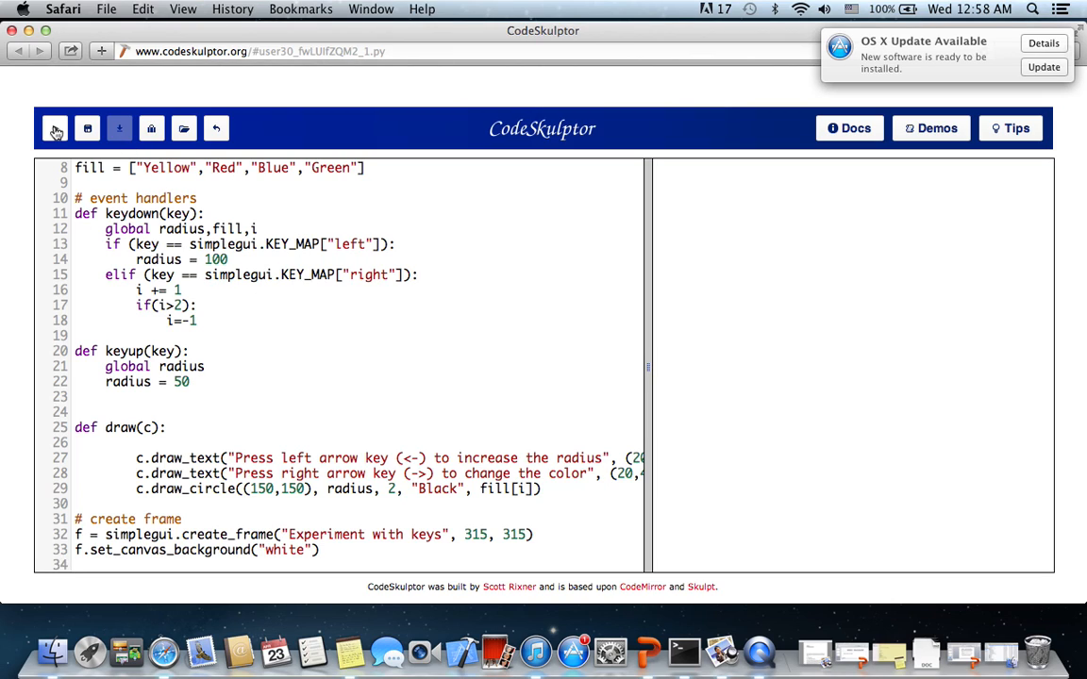
Run the program, move its window aside, and cycle the circle through blue, green and yellow.
{"action": "left_click", "coordinate": [54, 128]}
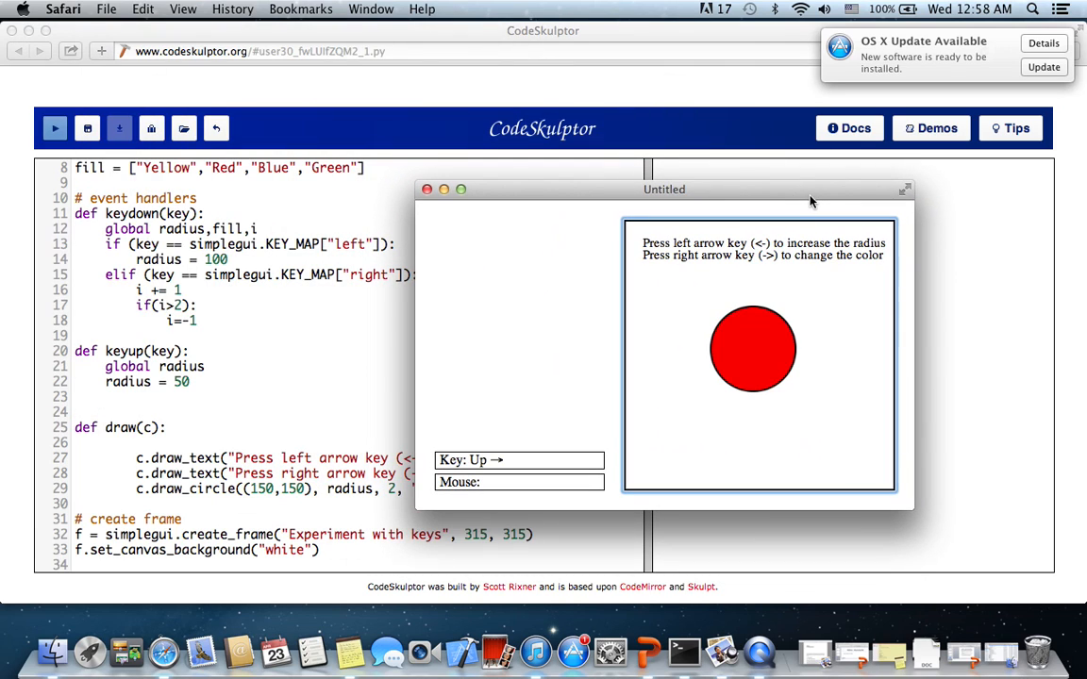
{"action": "key", "text": "Right"}
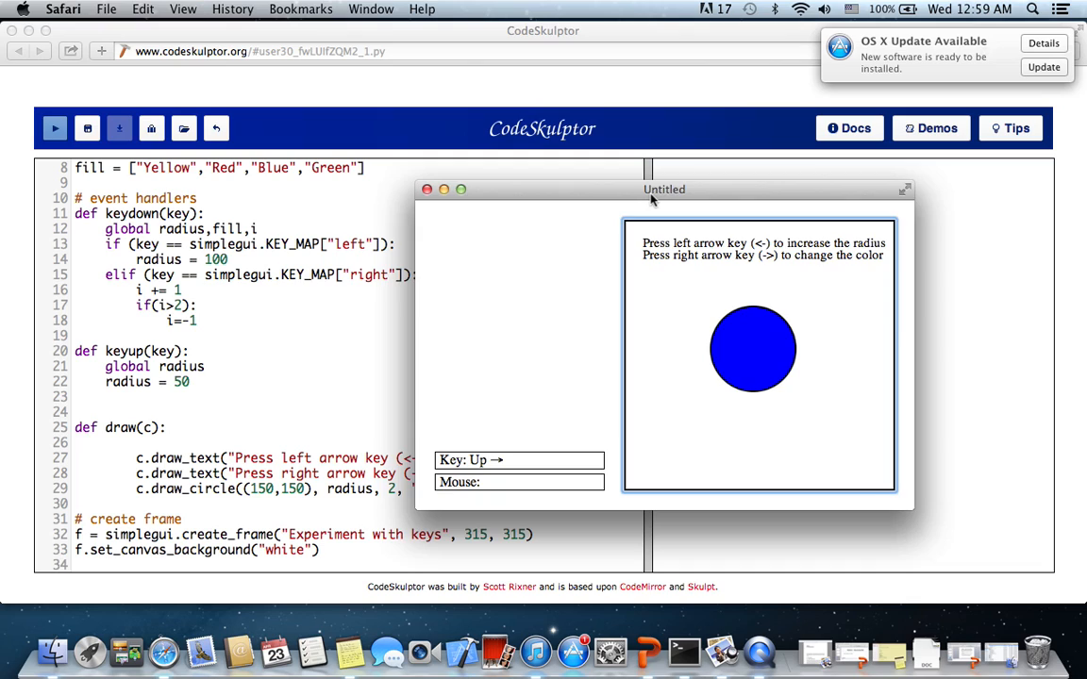
{"action": "left_click_drag", "start_coordinate": [664, 189], "coordinate": [853, 152]}
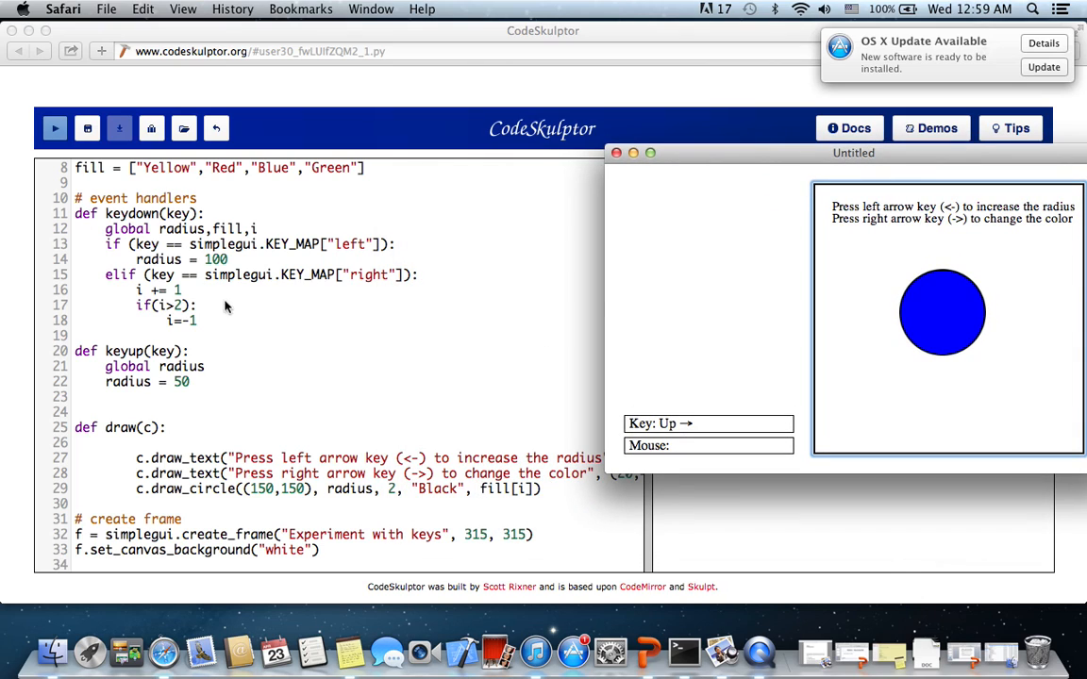
{"action": "mouse_move", "coordinate": [921, 322]}
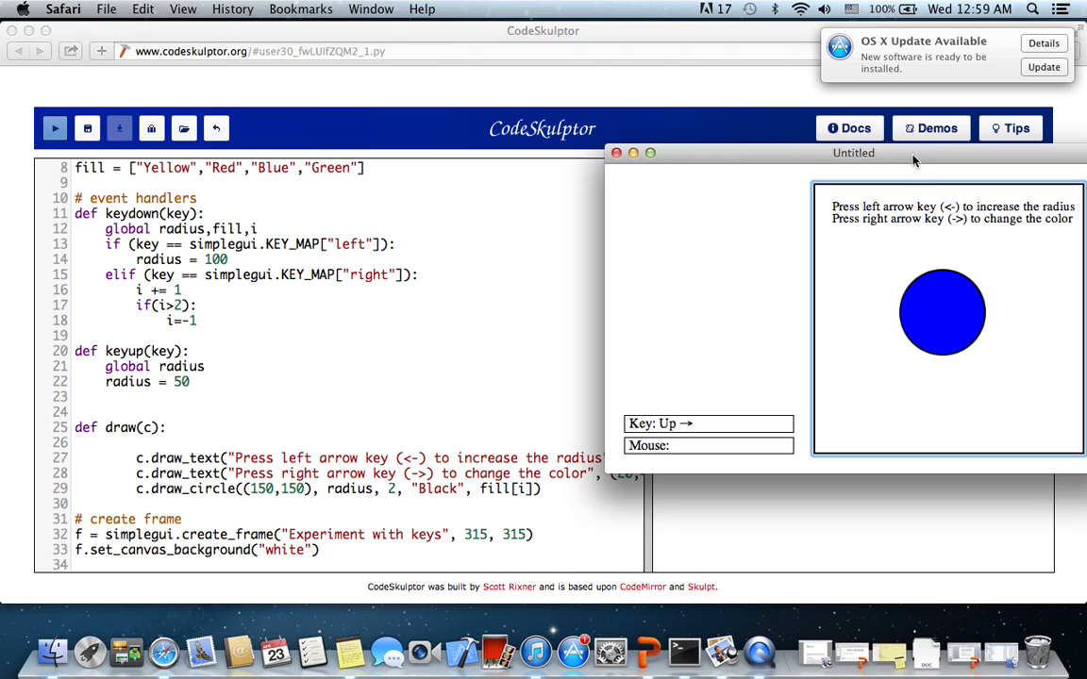
{"action": "key", "text": "right"}
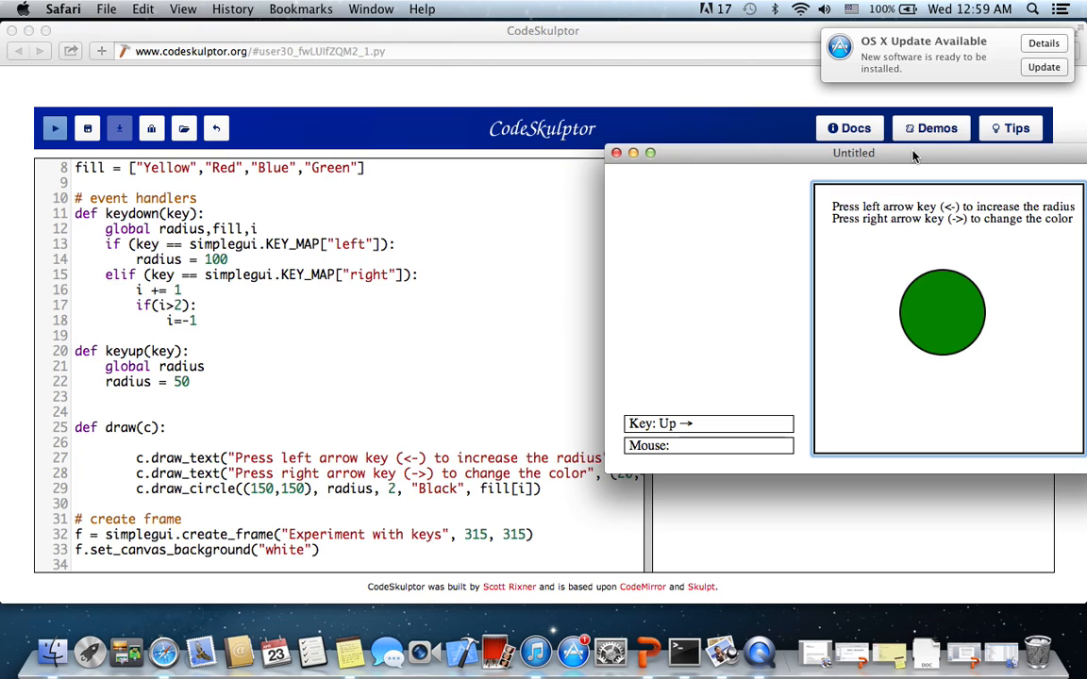
{"action": "mouse_move", "coordinate": [239, 245]}
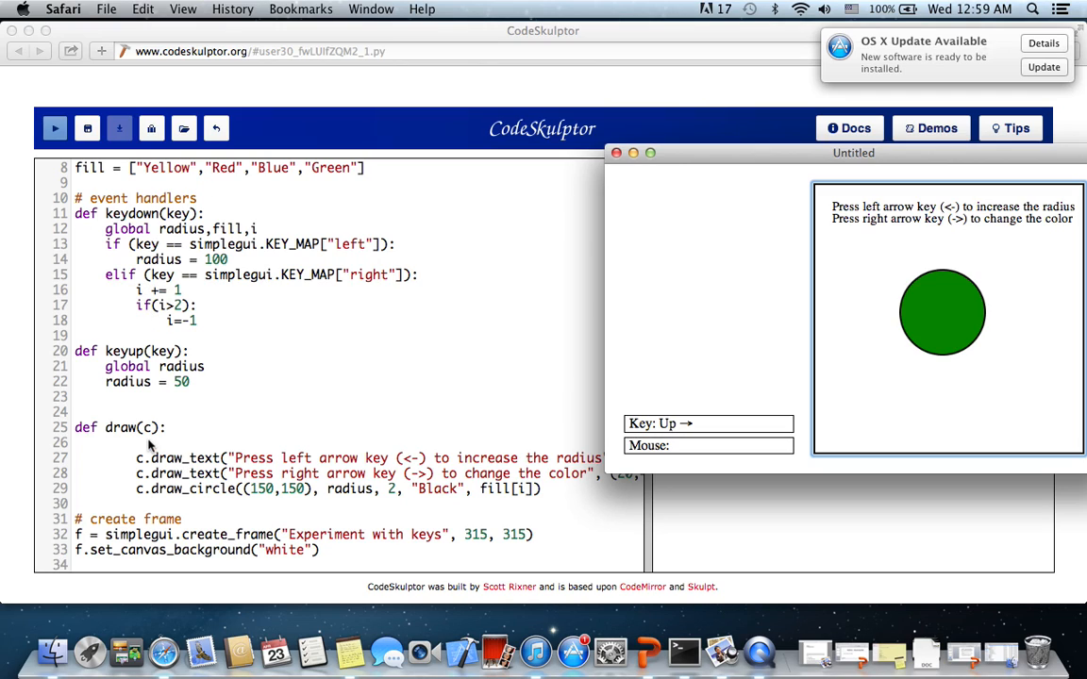
{"action": "mouse_move", "coordinate": [507, 497]}
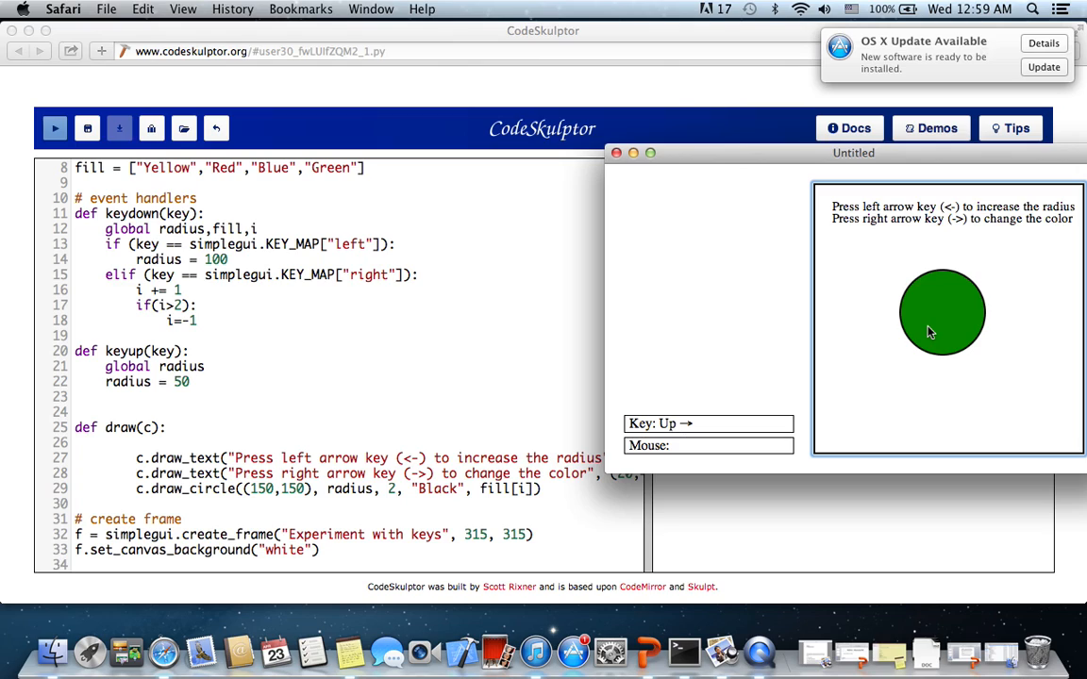
{"action": "mouse_move", "coordinate": [180, 309]}
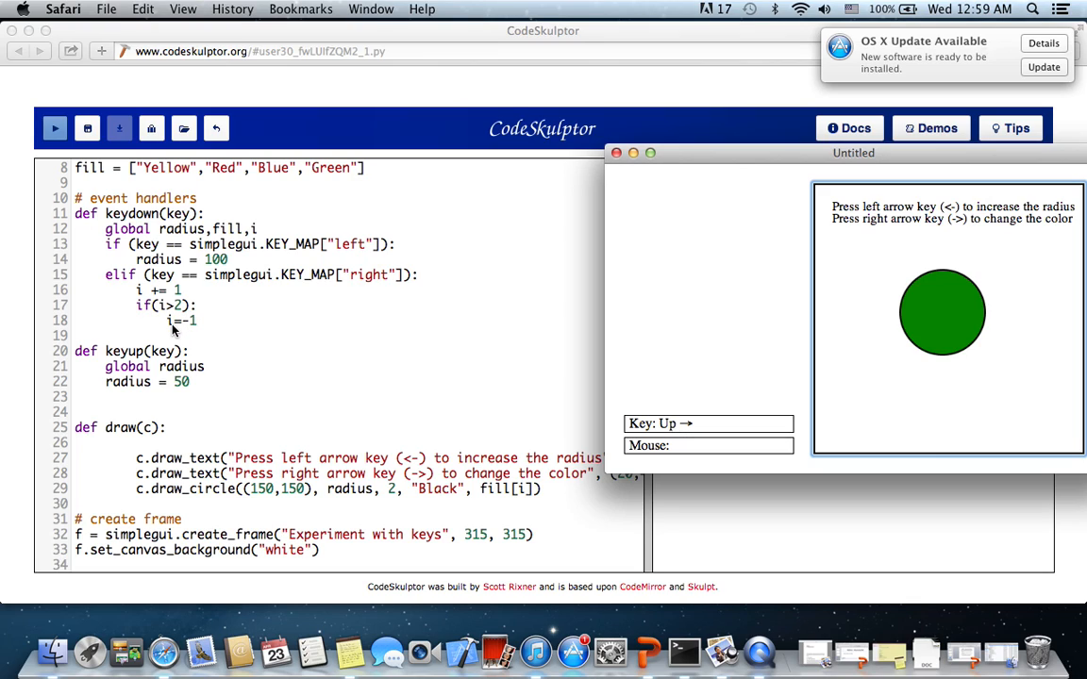
{"action": "mouse_move", "coordinate": [194, 328]}
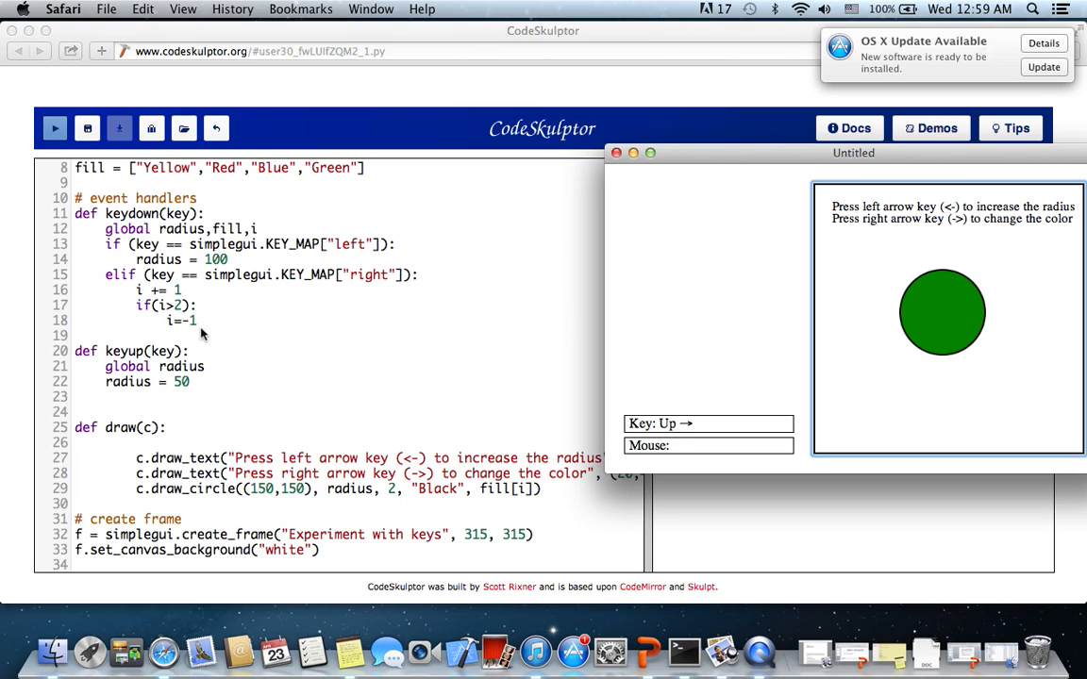
{"action": "mouse_move", "coordinate": [172, 290]}
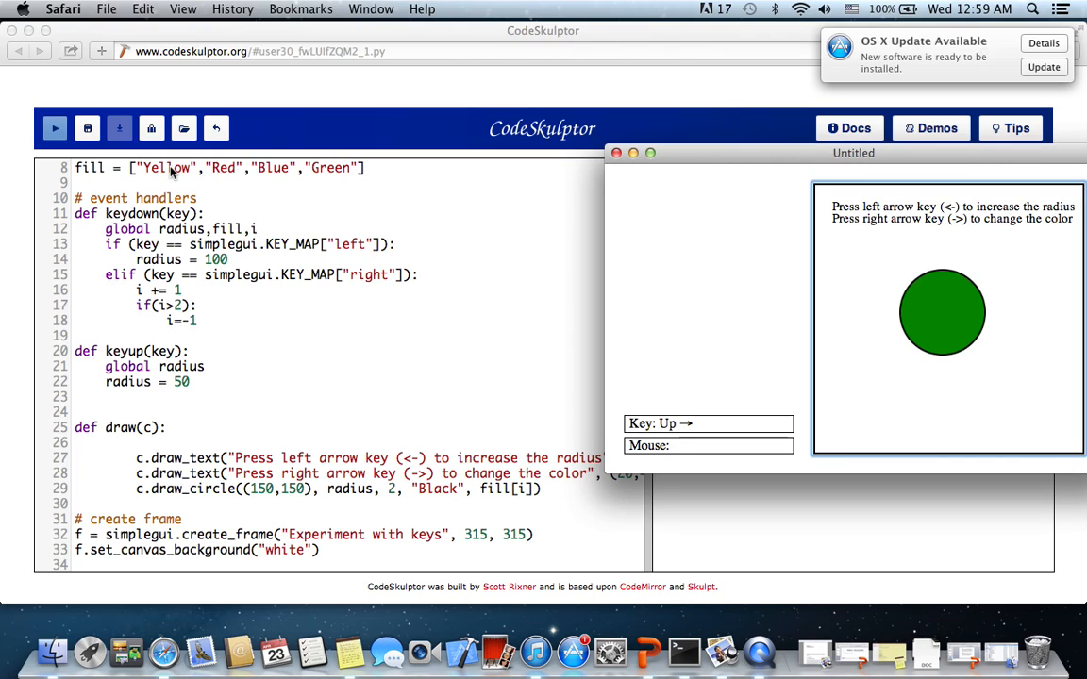
{"action": "key", "text": "Right"}
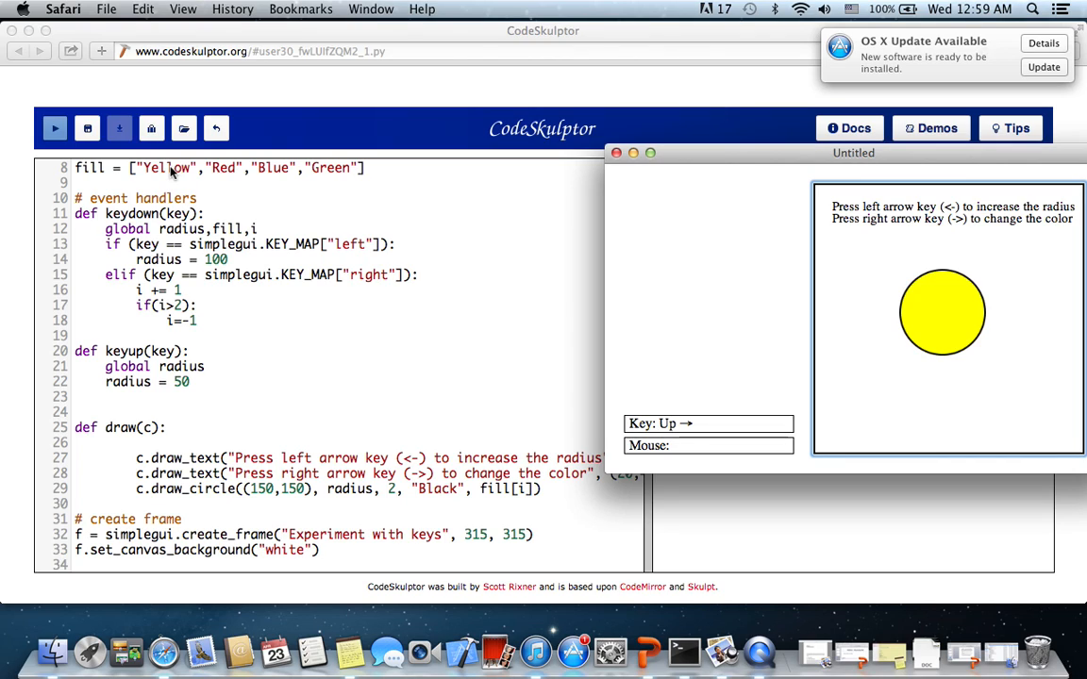
{"action": "key", "text": "Down"}
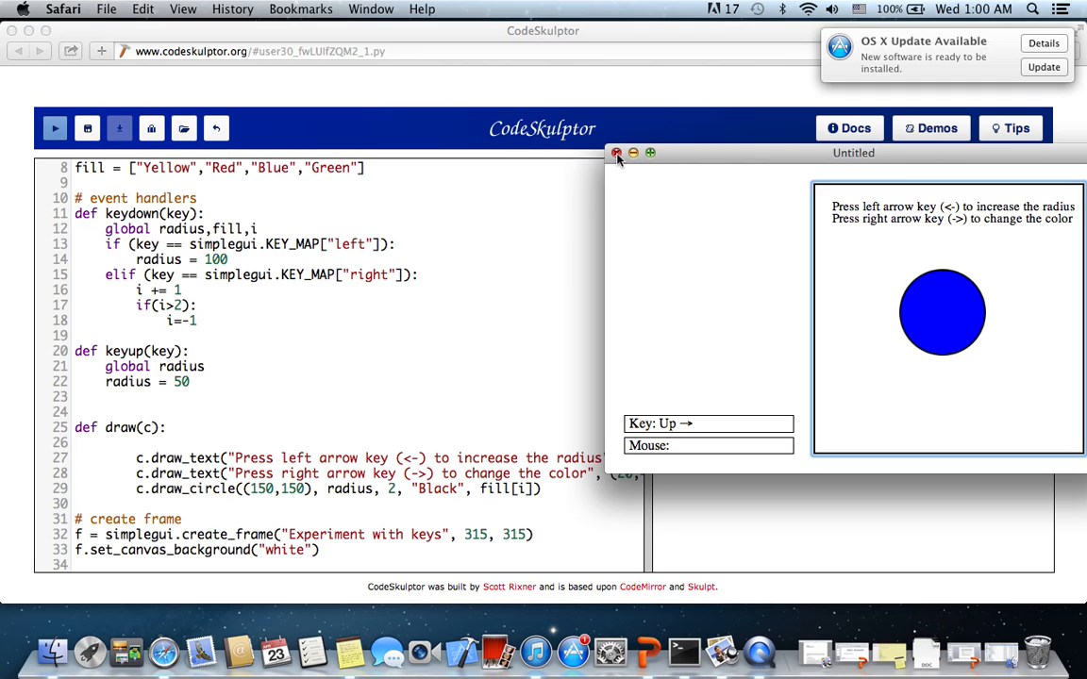
Close the output window and drag the pane splitter to narrow the code area.
{"action": "left_click", "coordinate": [616, 152]}
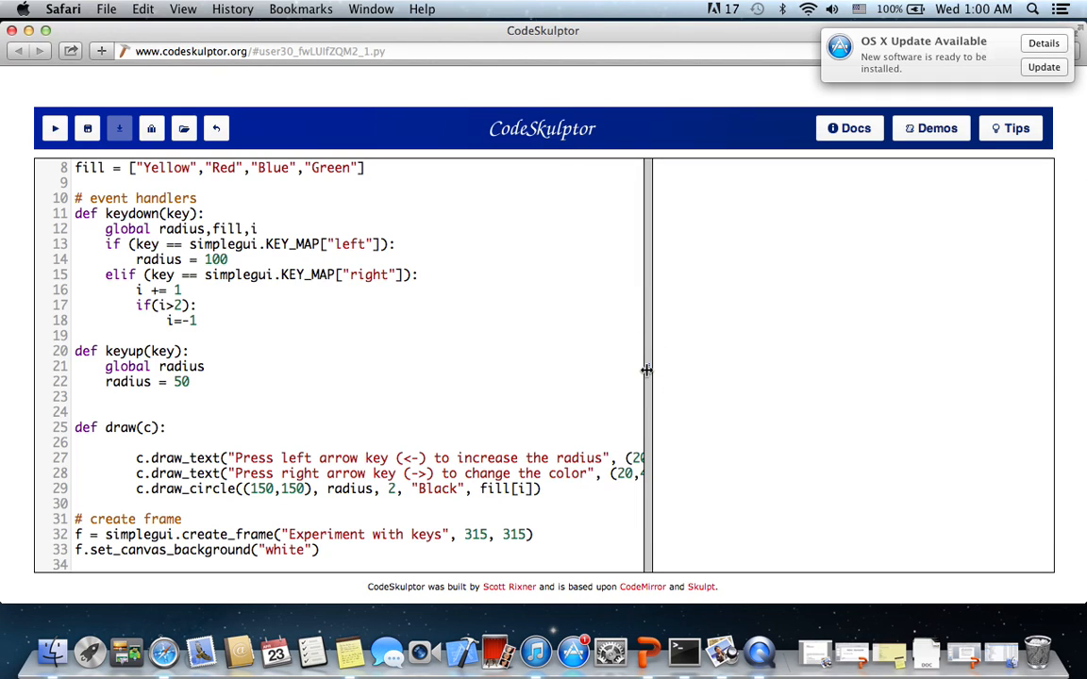
{"action": "left_click_drag", "start_coordinate": [646, 370], "coordinate": [574, 356]}
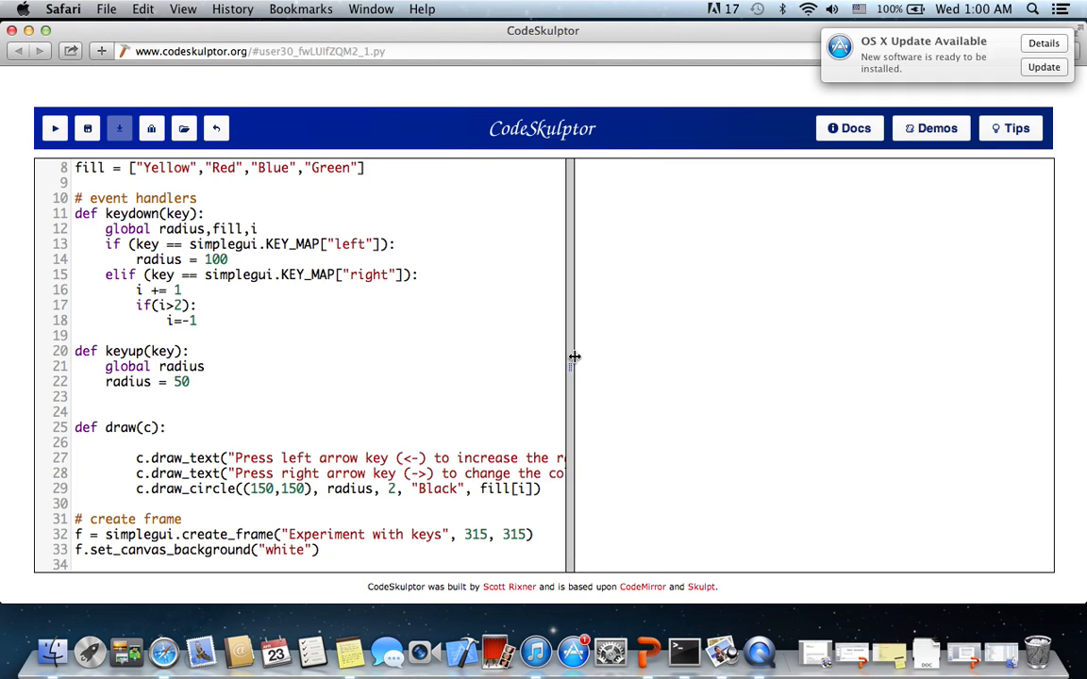
{"action": "left_click_drag", "start_coordinate": [573, 359], "coordinate": [603, 359]}
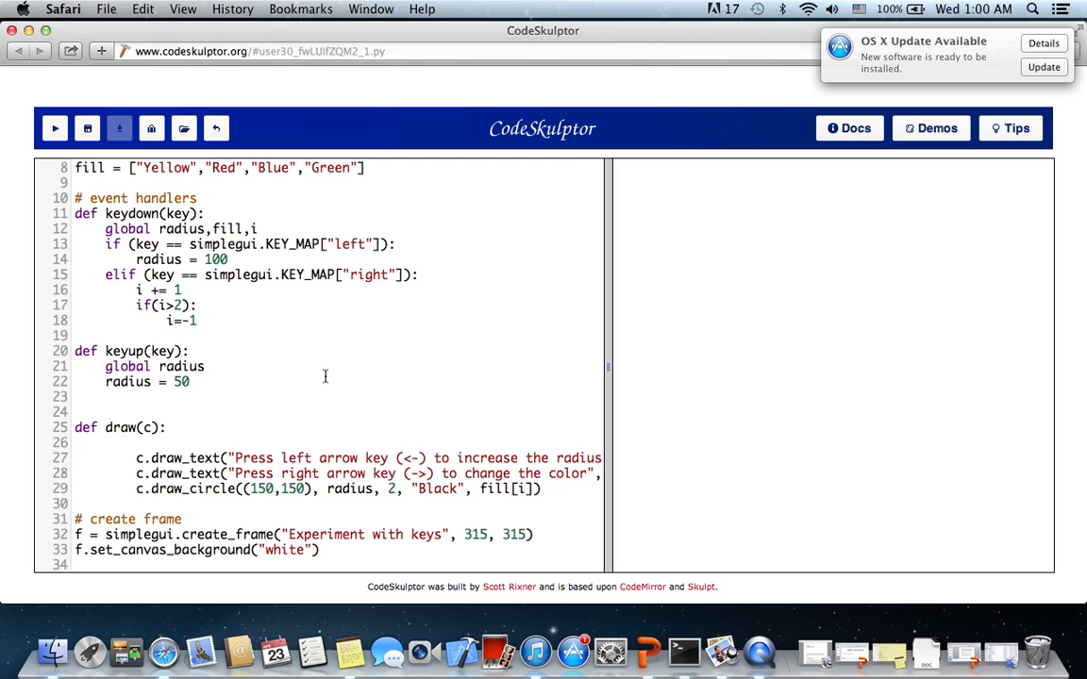
{"action": "mouse_move", "coordinate": [589, 371]}
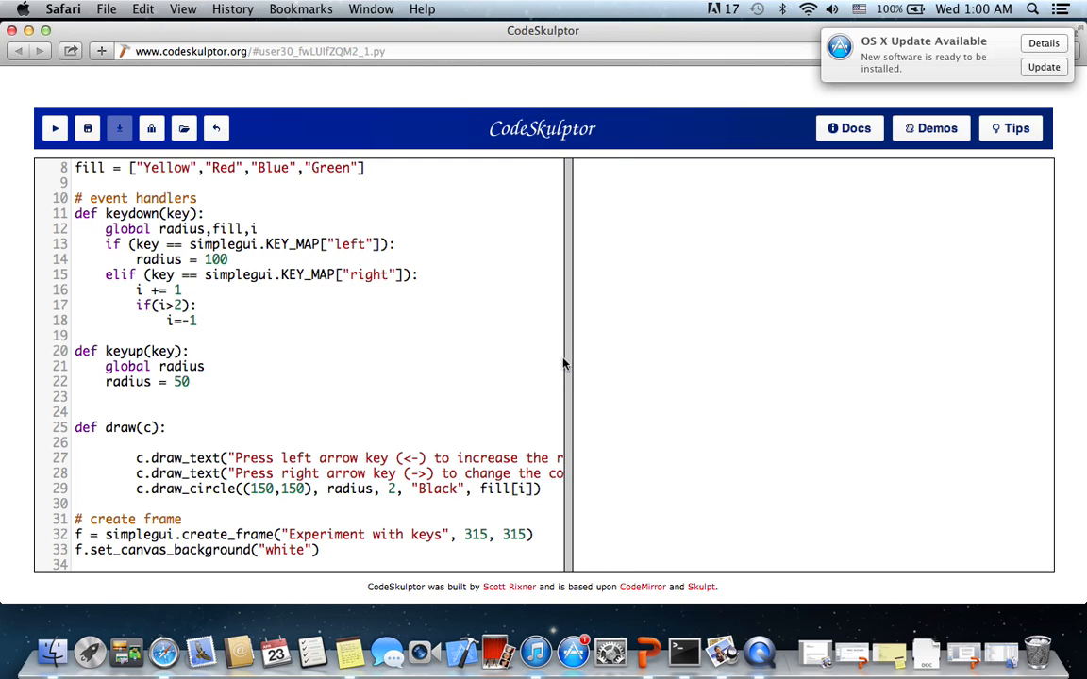
{"action": "mouse_move", "coordinate": [569, 365]}
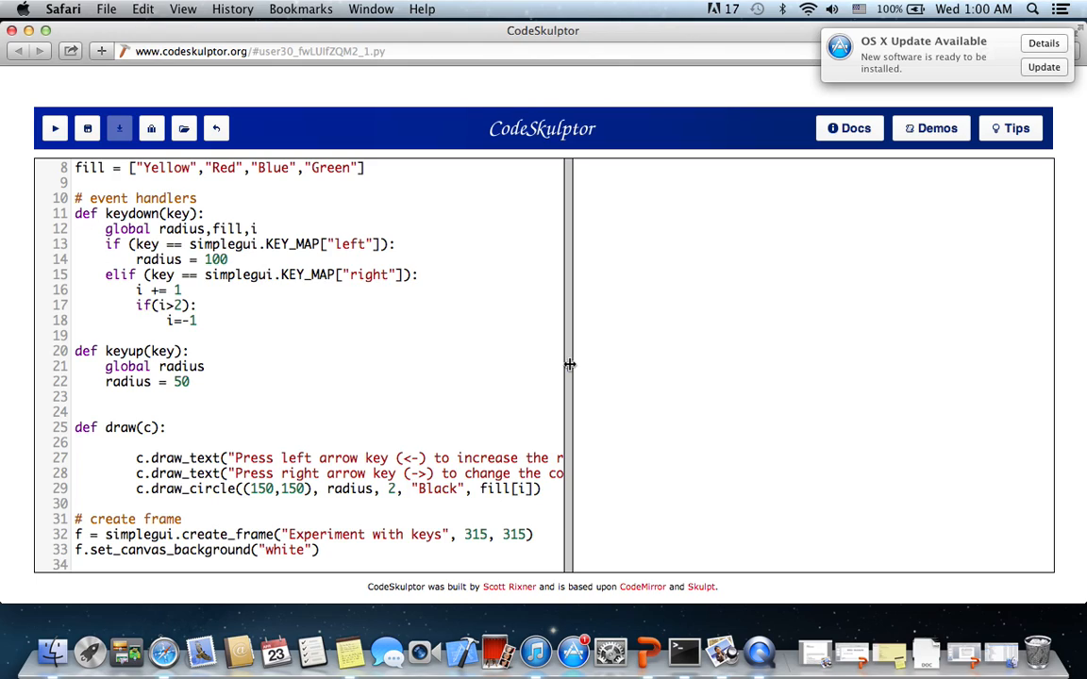